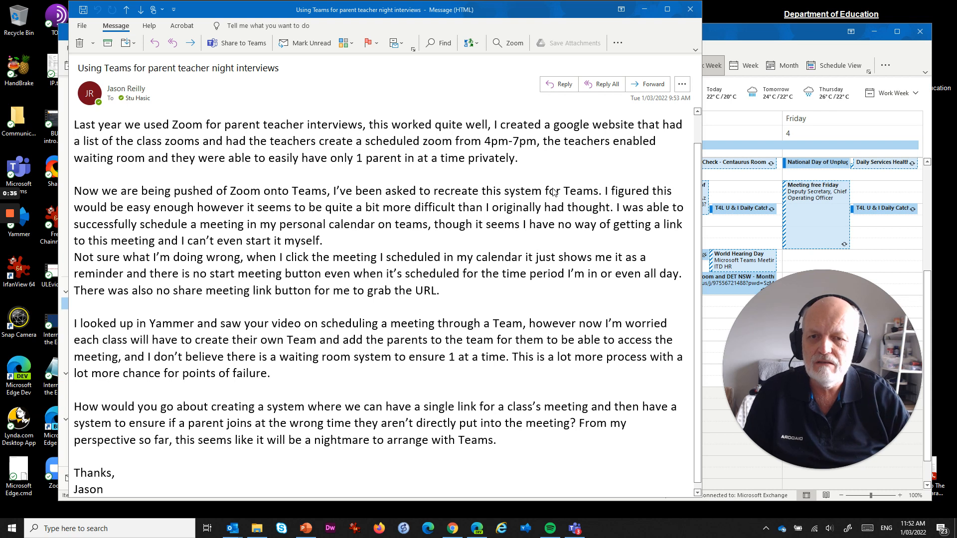
pyautogui.moveTo(532, 211)
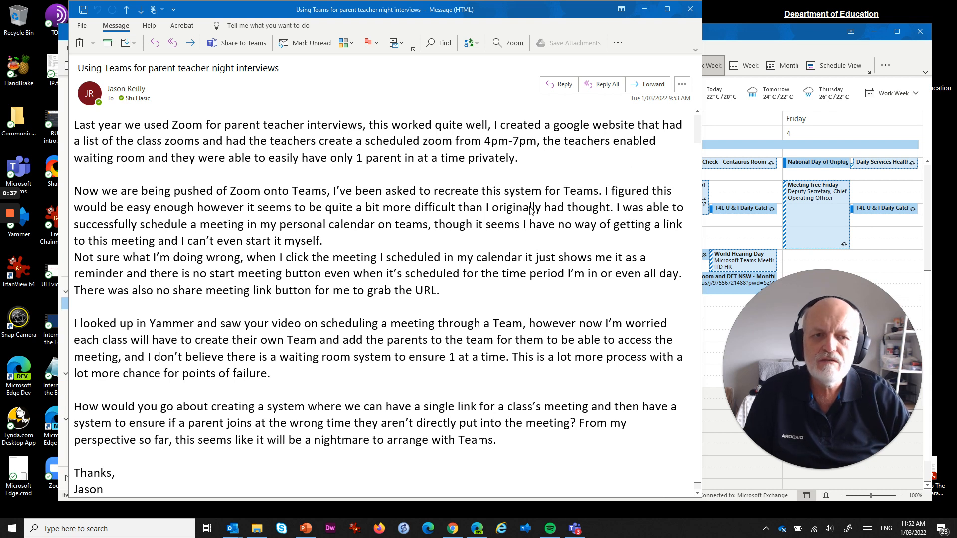
pyautogui.moveTo(176, 236)
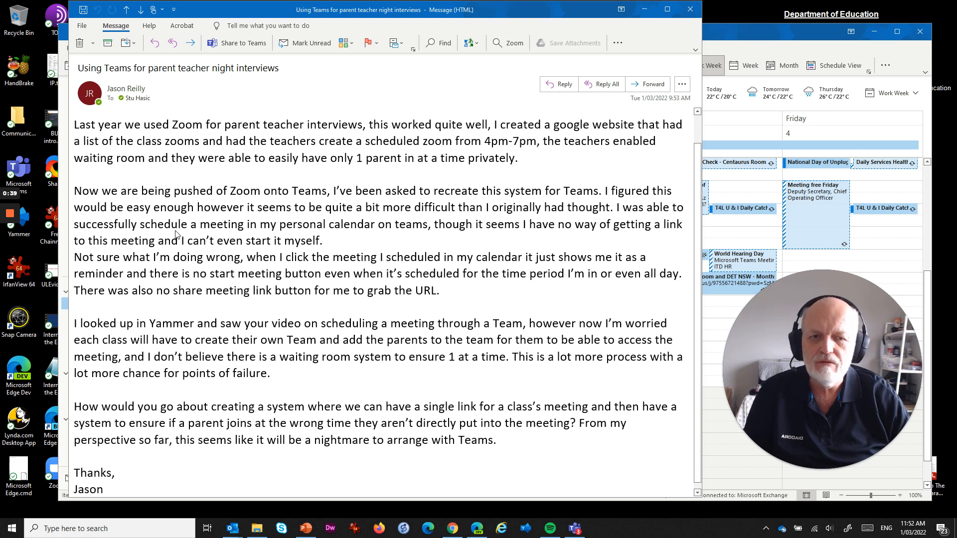
pyautogui.moveTo(138, 252)
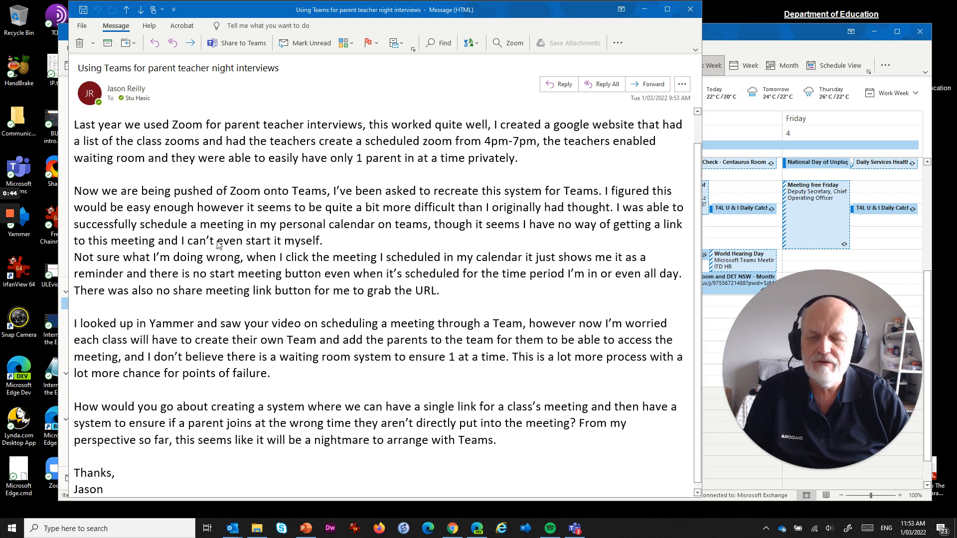
pyautogui.moveTo(241, 271)
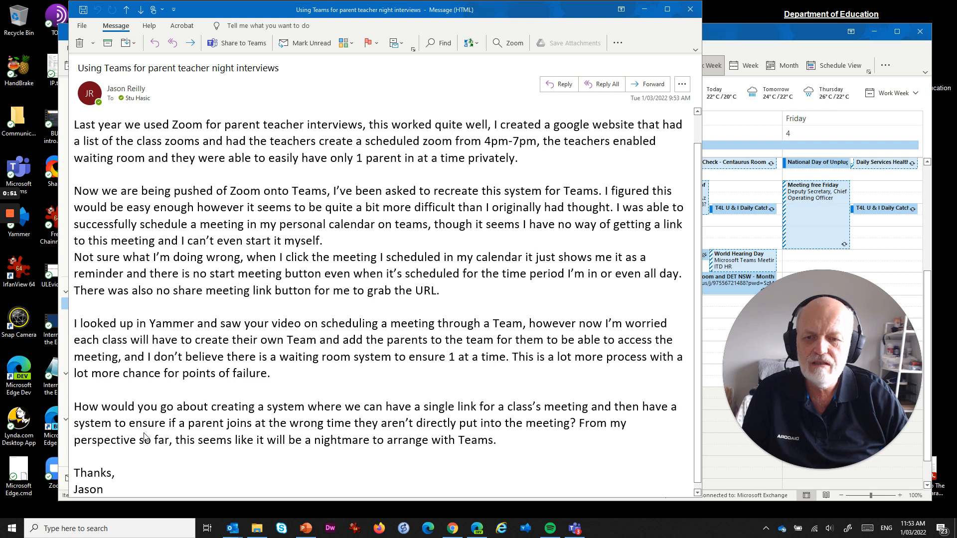
pyautogui.moveTo(332, 432)
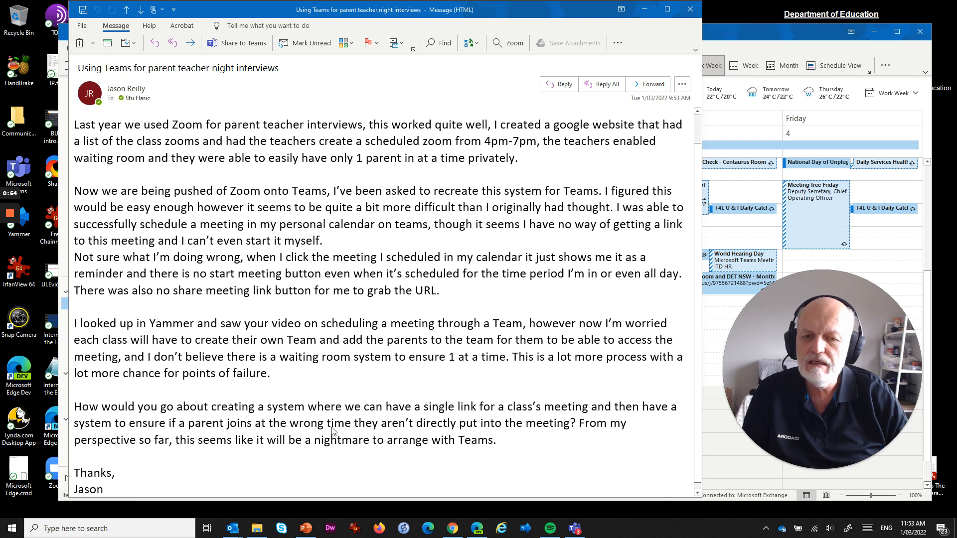
pyautogui.moveTo(426, 426)
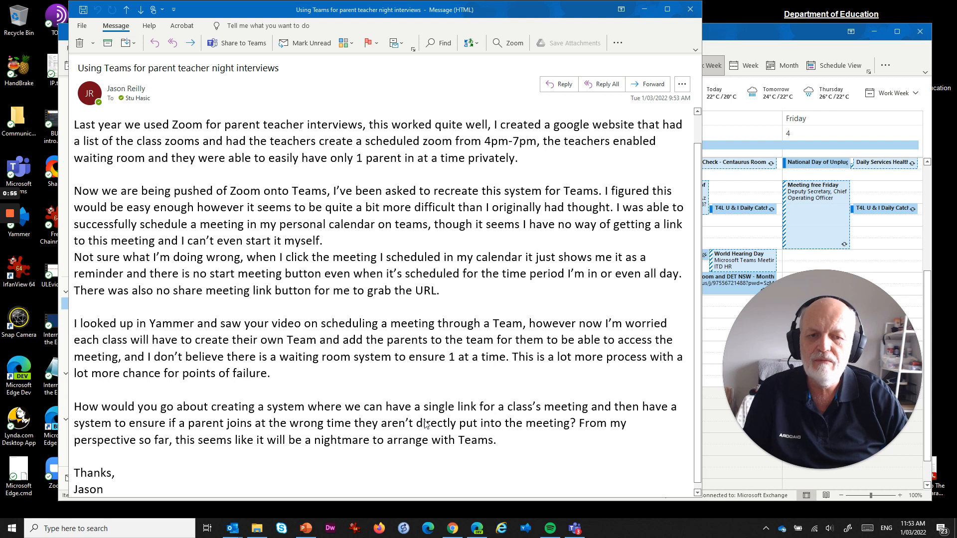
pyautogui.moveTo(408, 365)
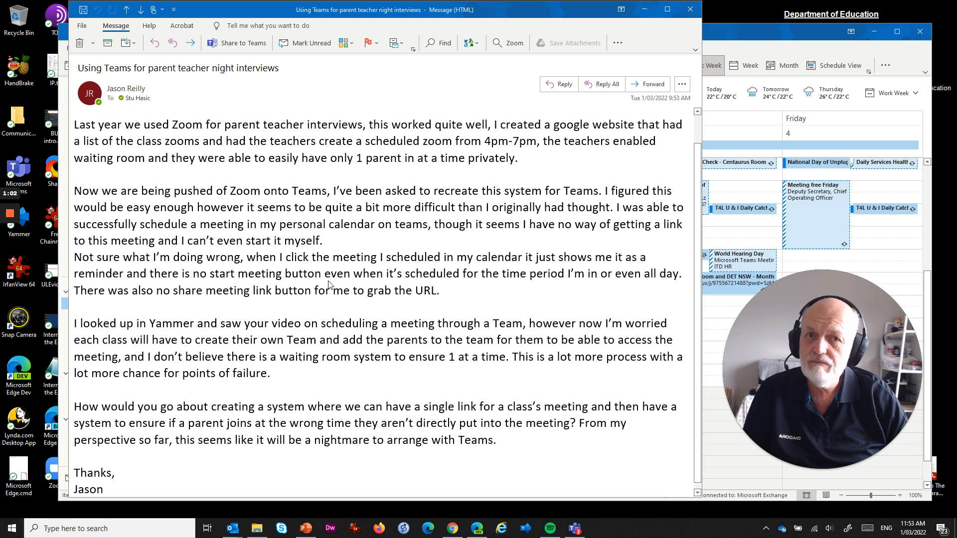
pyautogui.moveTo(312, 238)
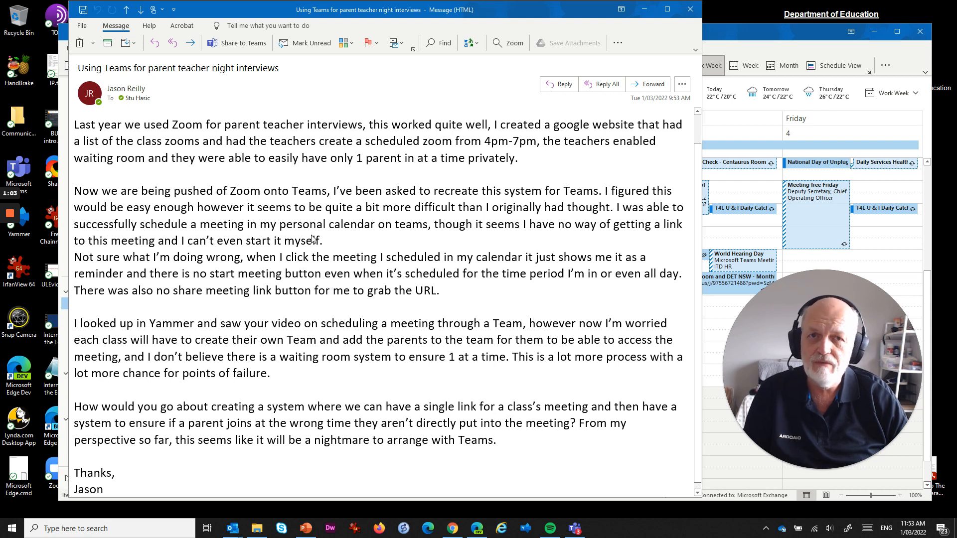
pyautogui.moveTo(244, 282)
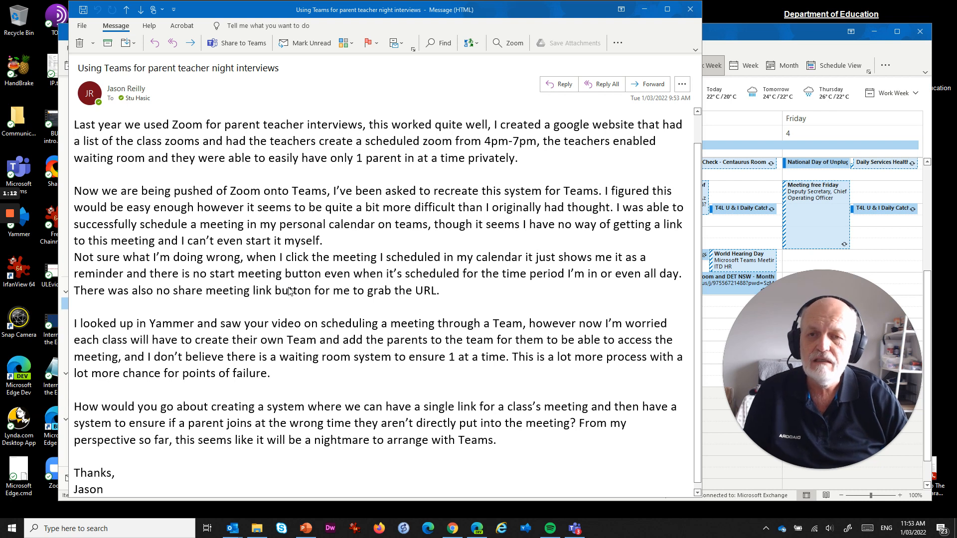
pyautogui.moveTo(335, 237)
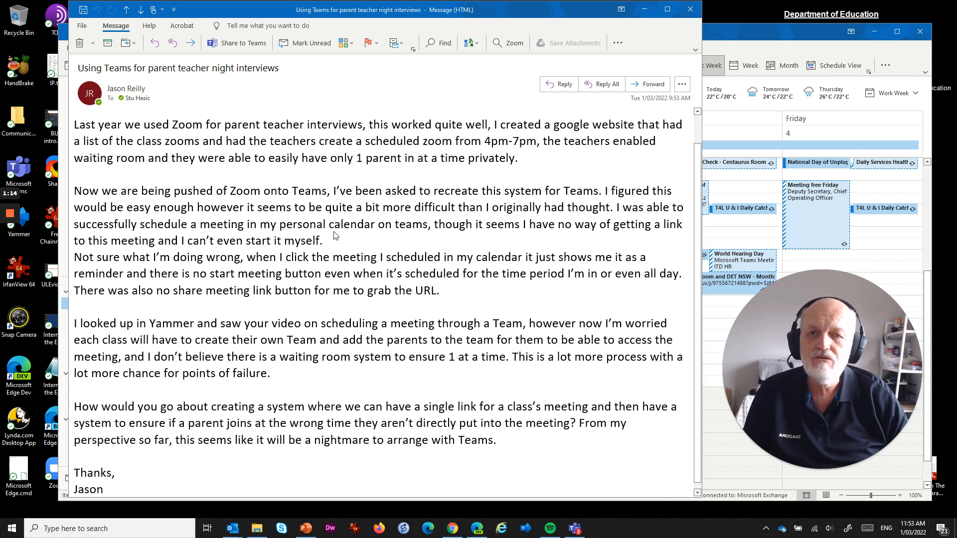
pyautogui.moveTo(315, 205)
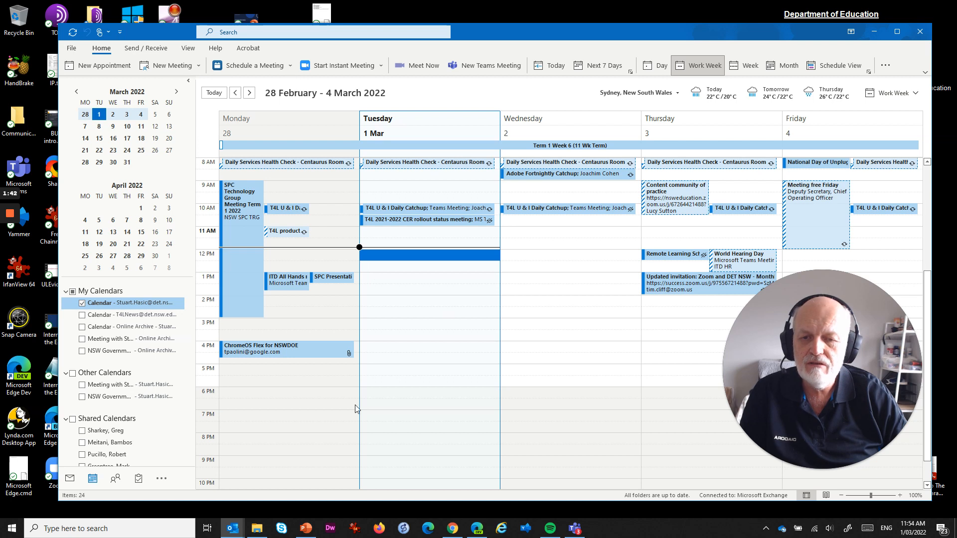
pyautogui.moveTo(384, 398)
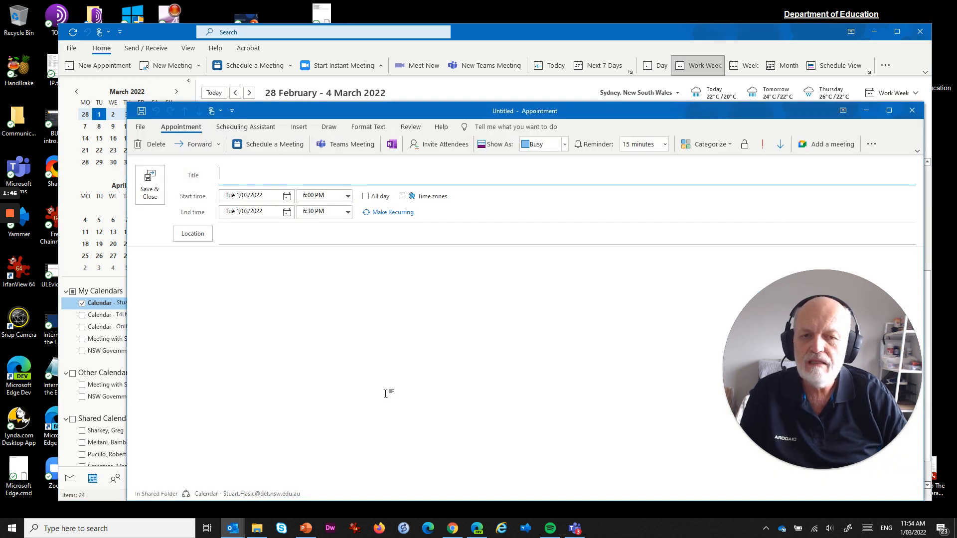
# Set the appointment end time to 8:00 PM.
pyautogui.click(348, 211)
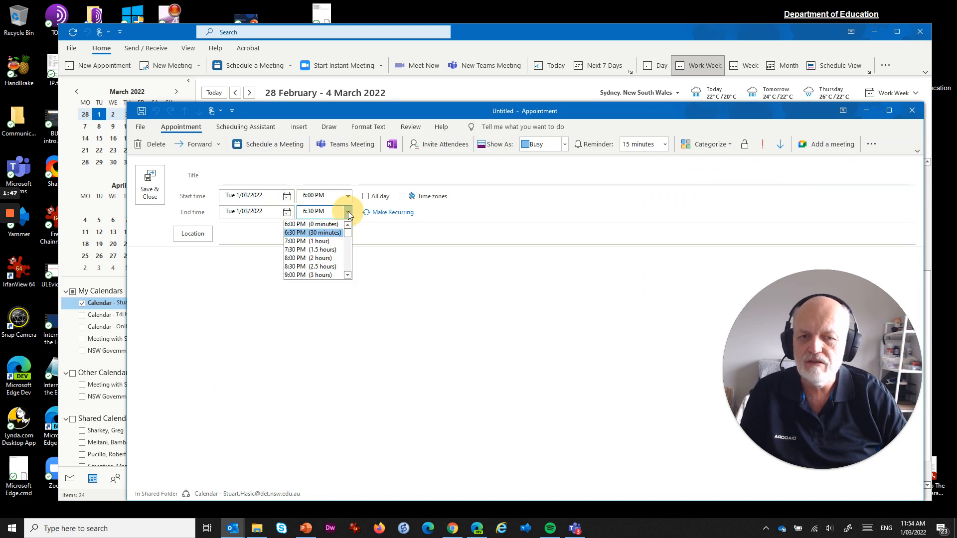
pyautogui.click(310, 257)
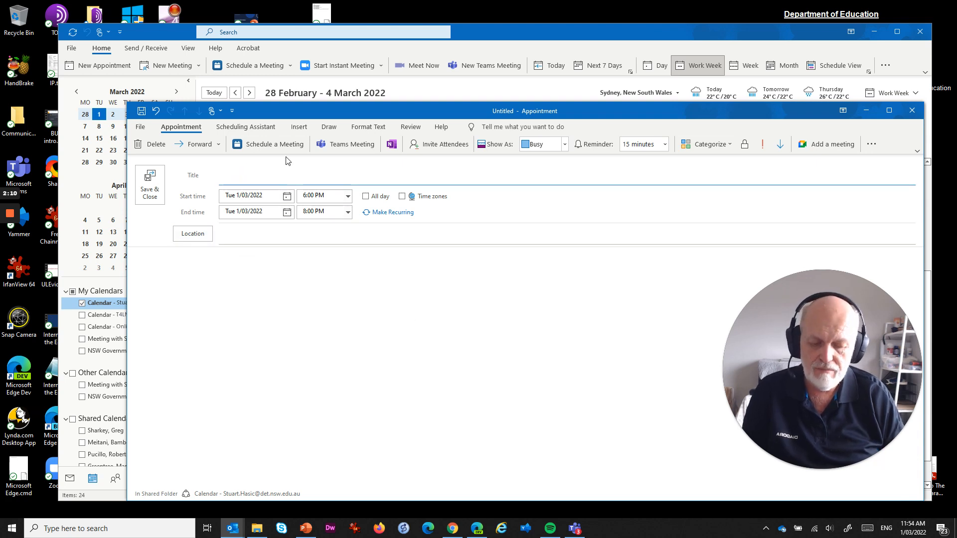
# Title the appointment 'Parent - Teacher Session - Mr HASIC', correcting a typo along the way.
pyautogui.write('PaRE')
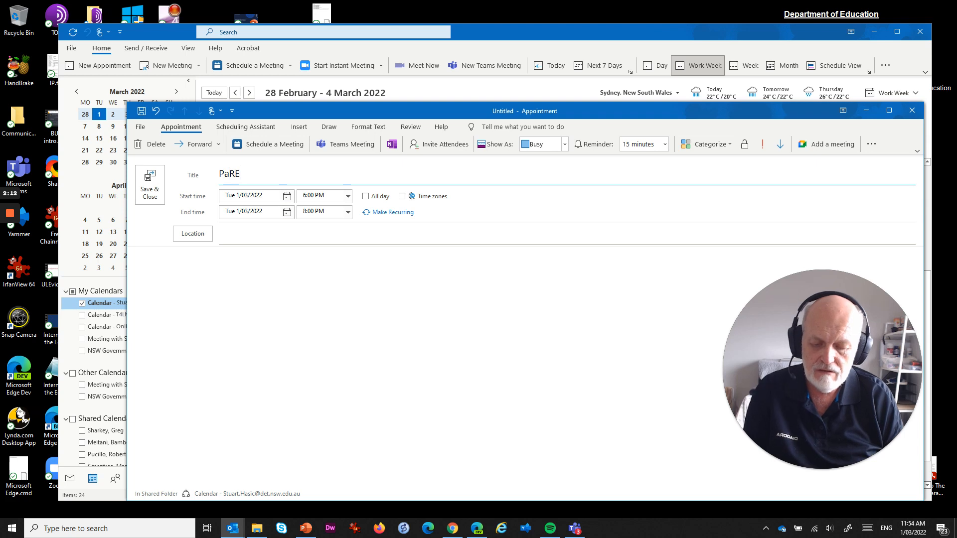
pyautogui.press('BackSpace')
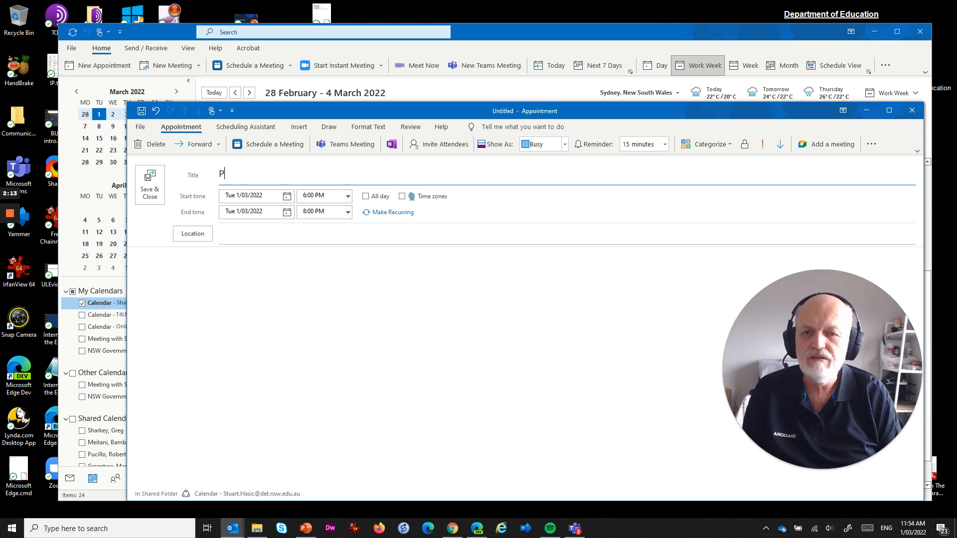
pyautogui.write('arent')
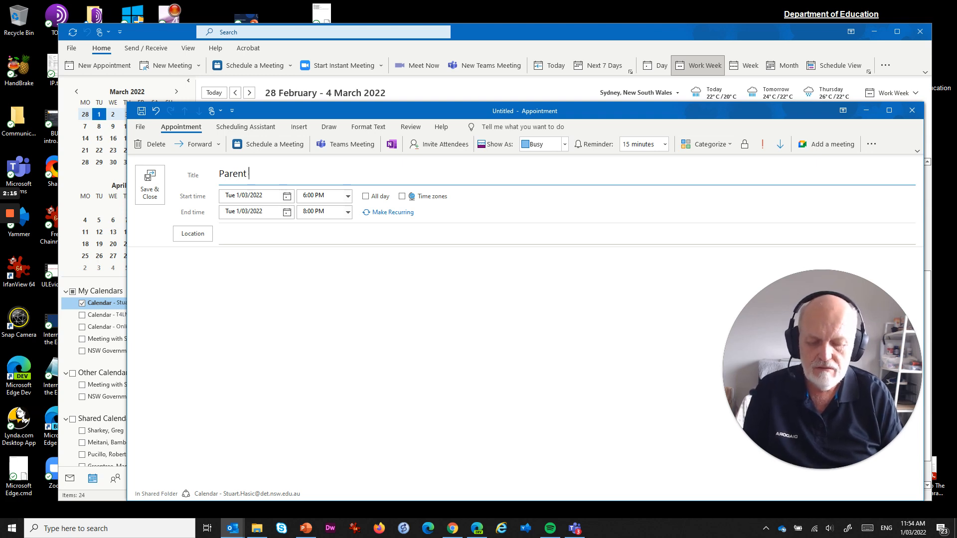
pyautogui.write('- Teacher Se')
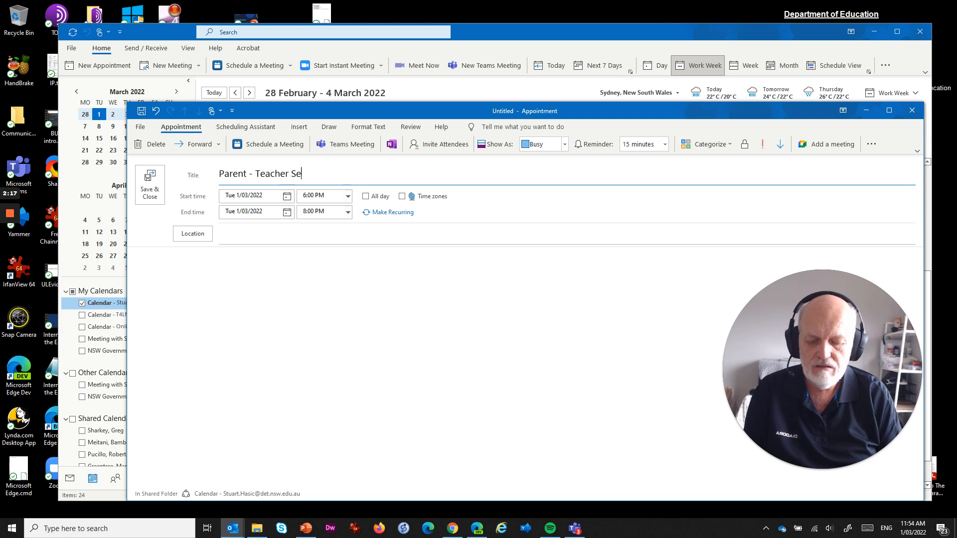
pyautogui.write('ssion -')
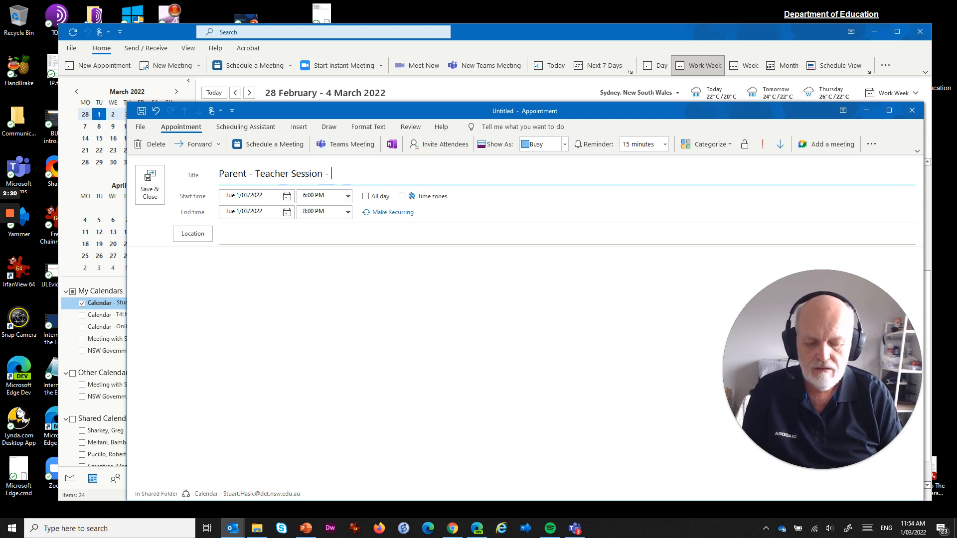
pyautogui.write('Mr HASIC')
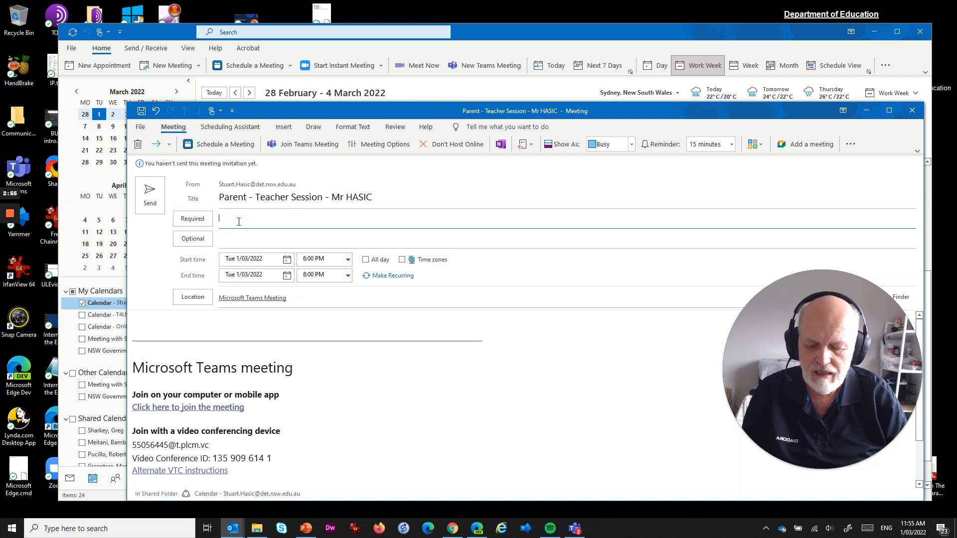
pyautogui.write('stuart.h')
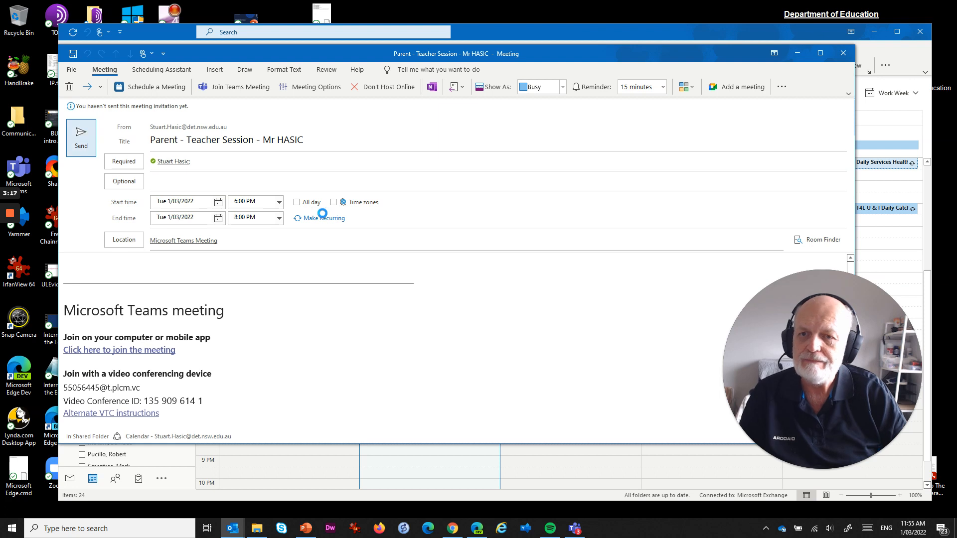
pyautogui.click(842, 52)
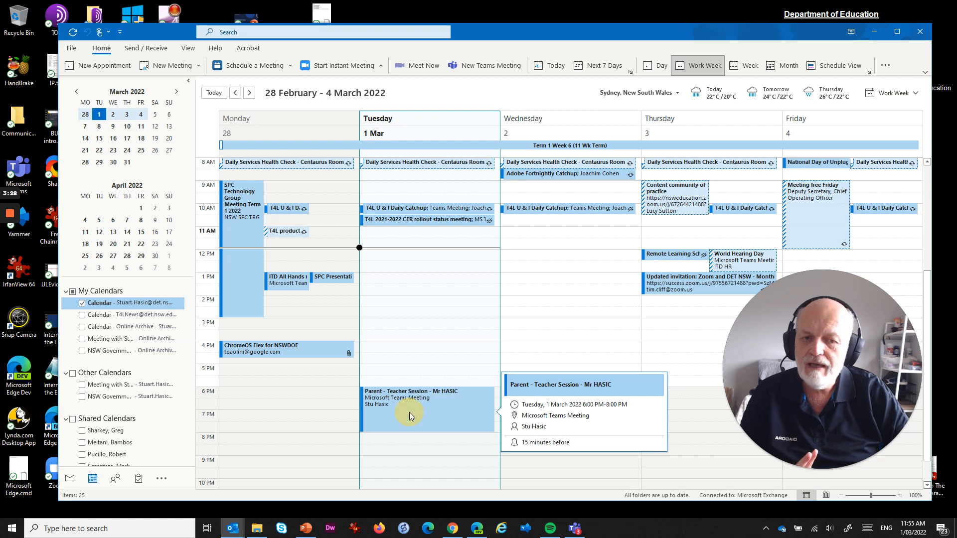
# Reopen the Parent - Teacher Session meeting from the calendar.
pyautogui.doubleClick(411, 405)
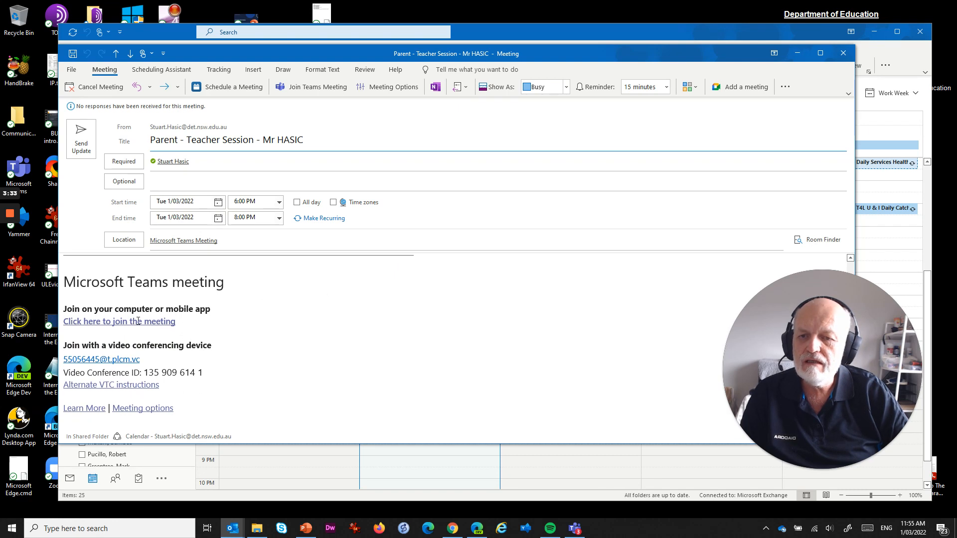
pyautogui.moveTo(119, 320)
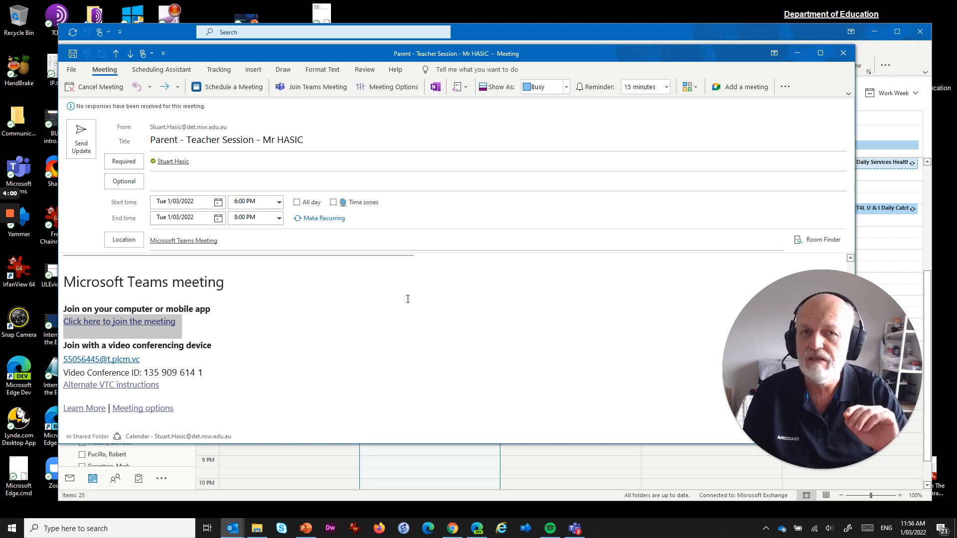
pyautogui.moveTo(376, 283)
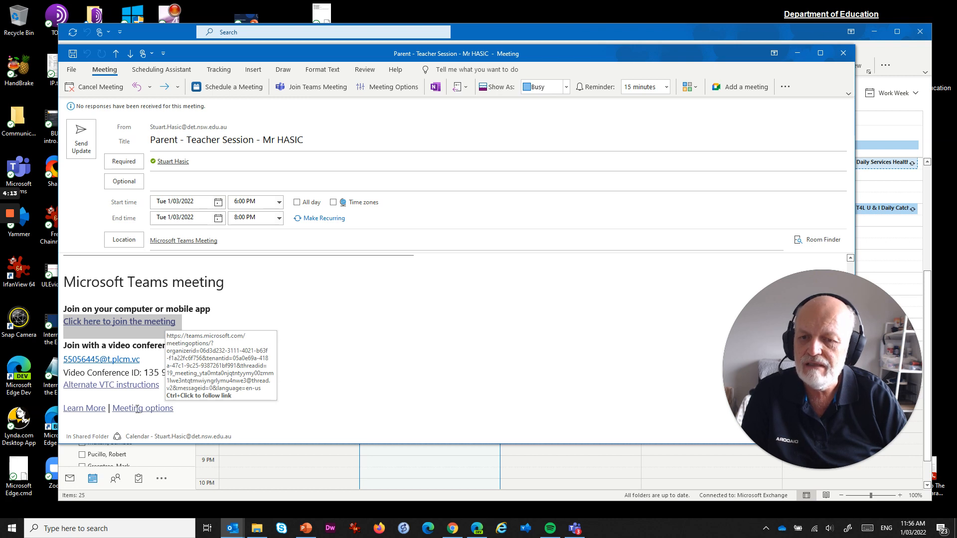
pyautogui.moveTo(326, 357)
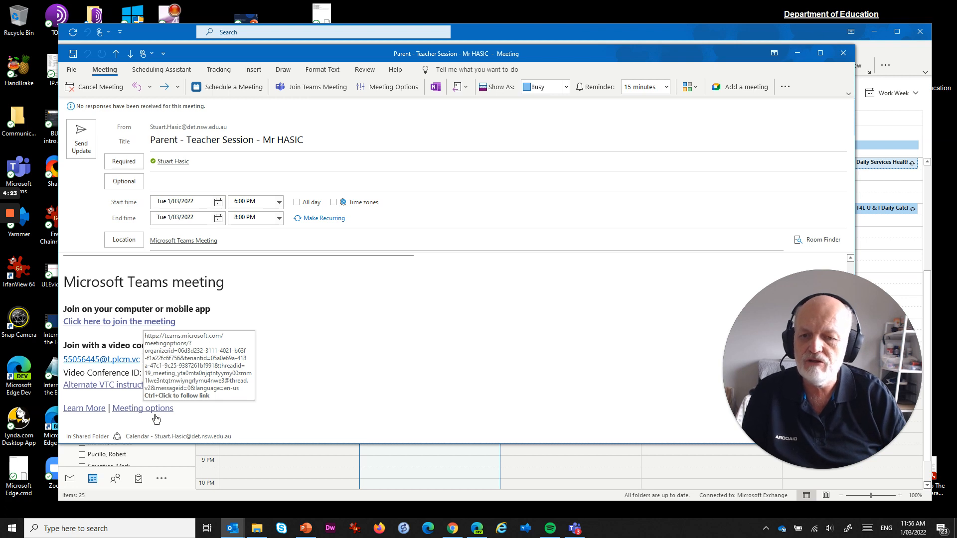
# In the meeting's browser options, let Only me bypass the lobby.
pyautogui.click(142, 408)
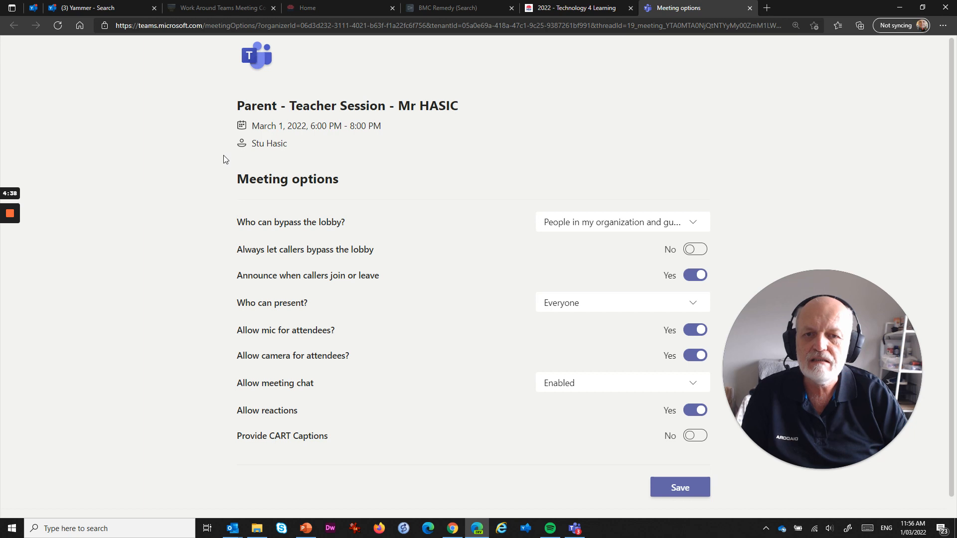
pyautogui.moveTo(300, 226)
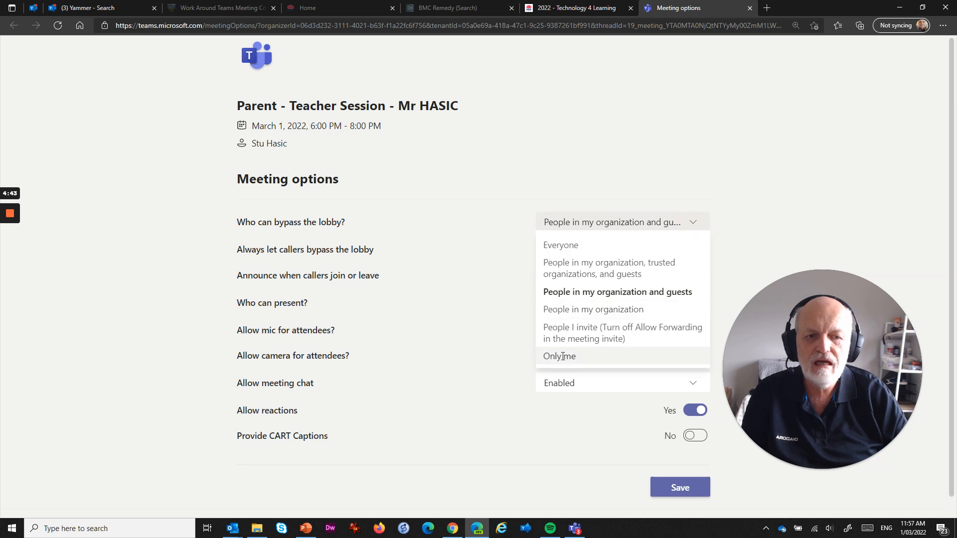
pyautogui.click(558, 356)
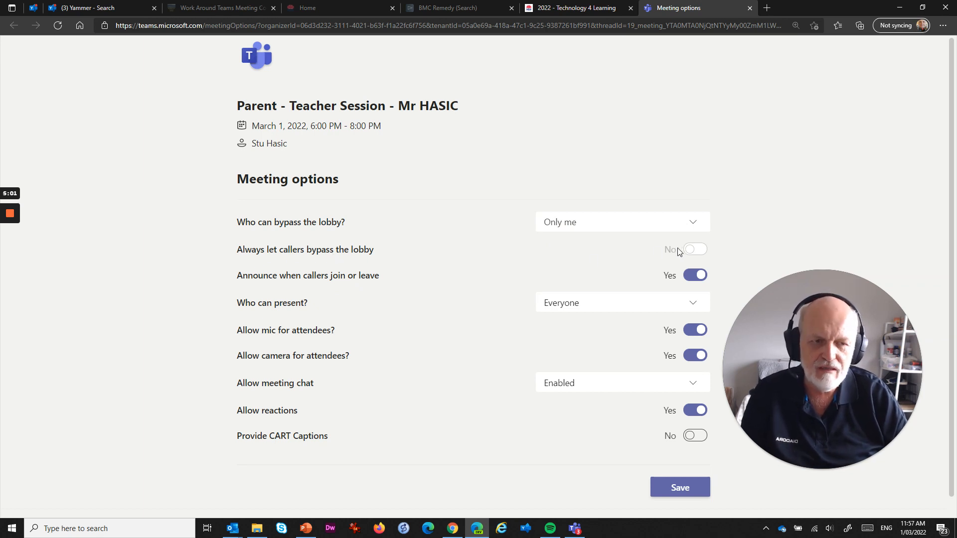
pyautogui.moveTo(312, 282)
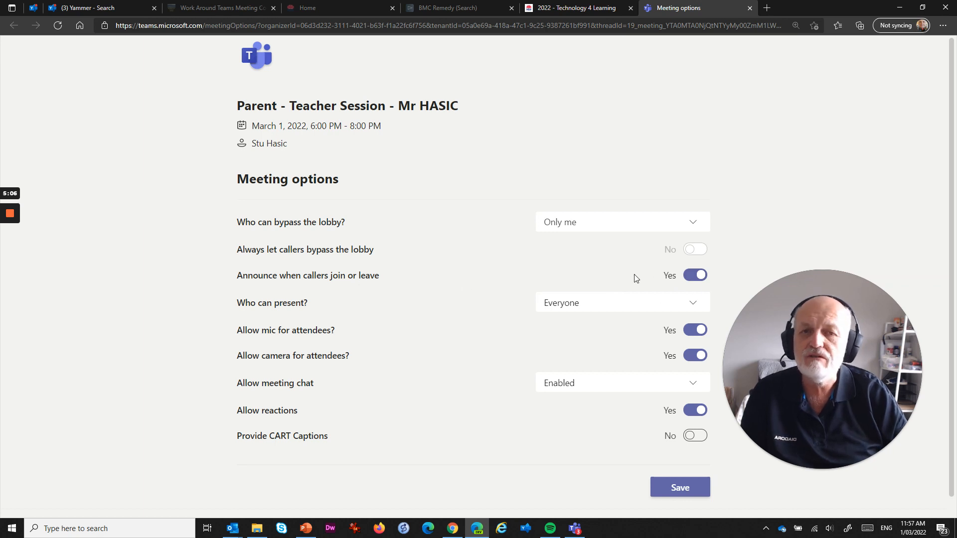
pyautogui.moveTo(660, 279)
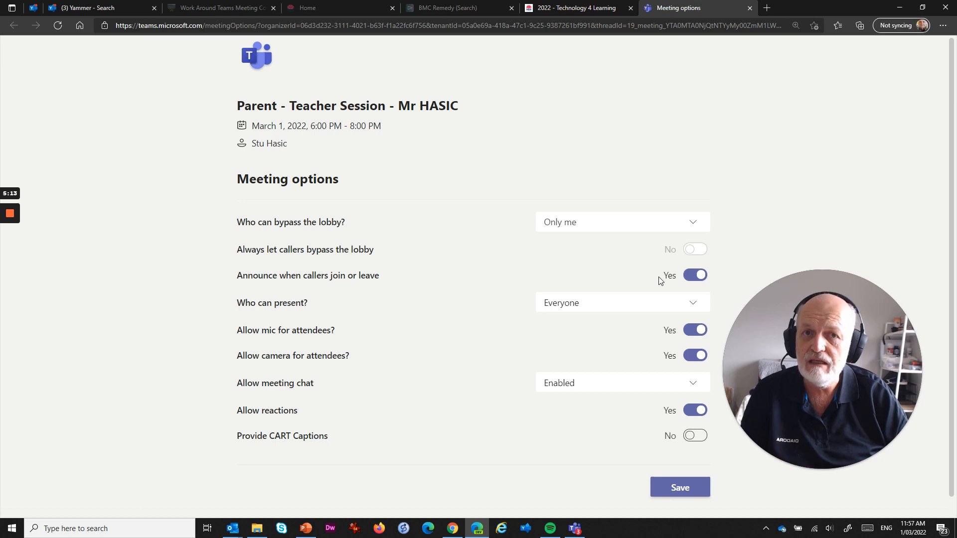
pyautogui.moveTo(389, 309)
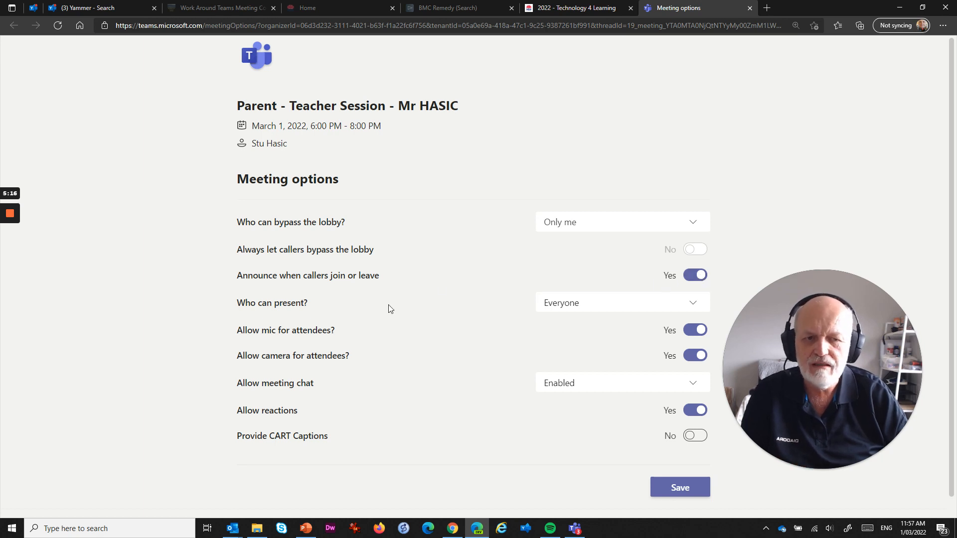
# Set who can present to Only me and save the meeting options.
pyautogui.click(621, 303)
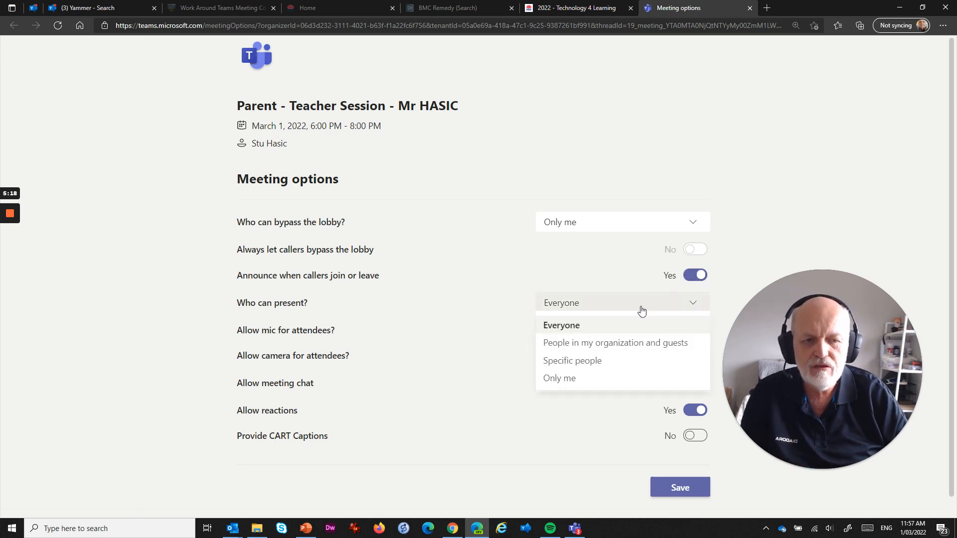
pyautogui.click(558, 379)
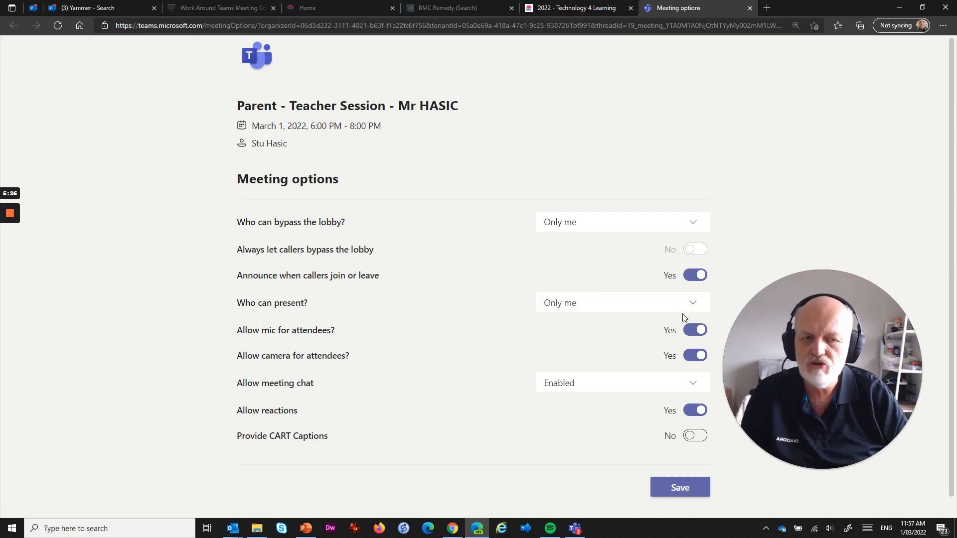
pyautogui.moveTo(632, 302)
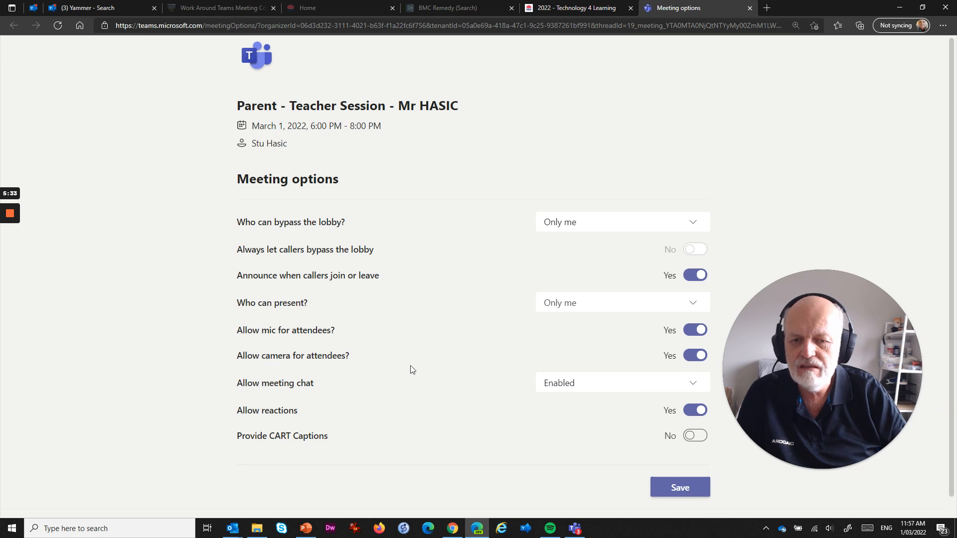
pyautogui.moveTo(589, 383)
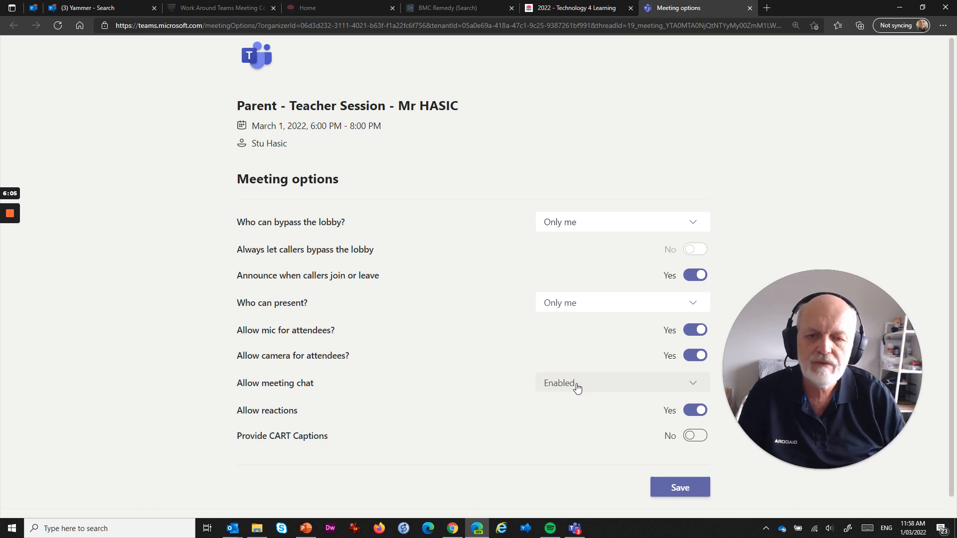
pyautogui.moveTo(584, 389)
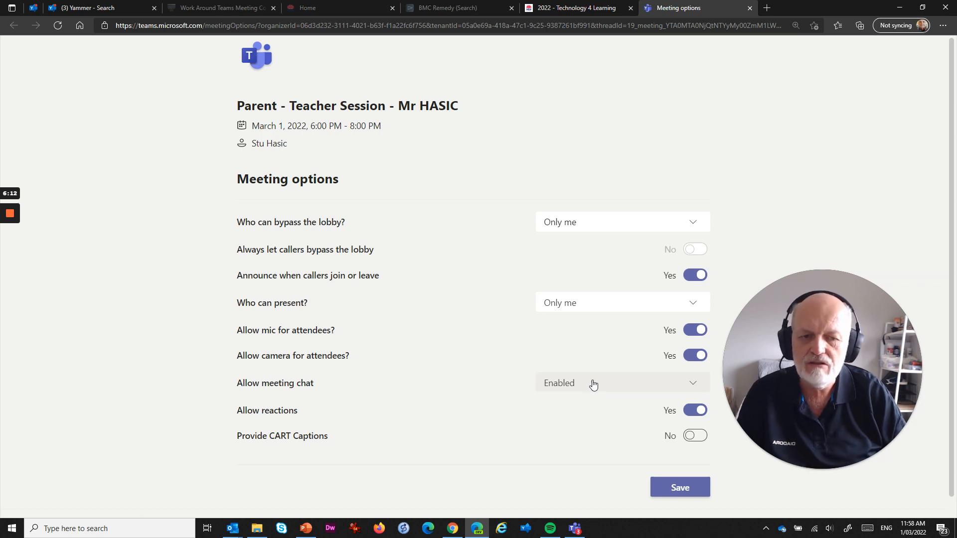
pyautogui.moveTo(567, 401)
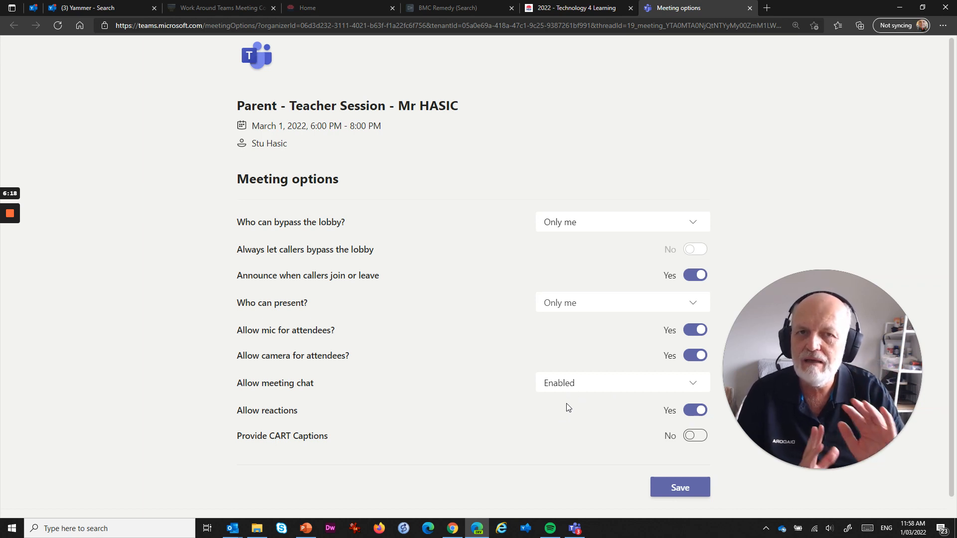
pyautogui.moveTo(588, 401)
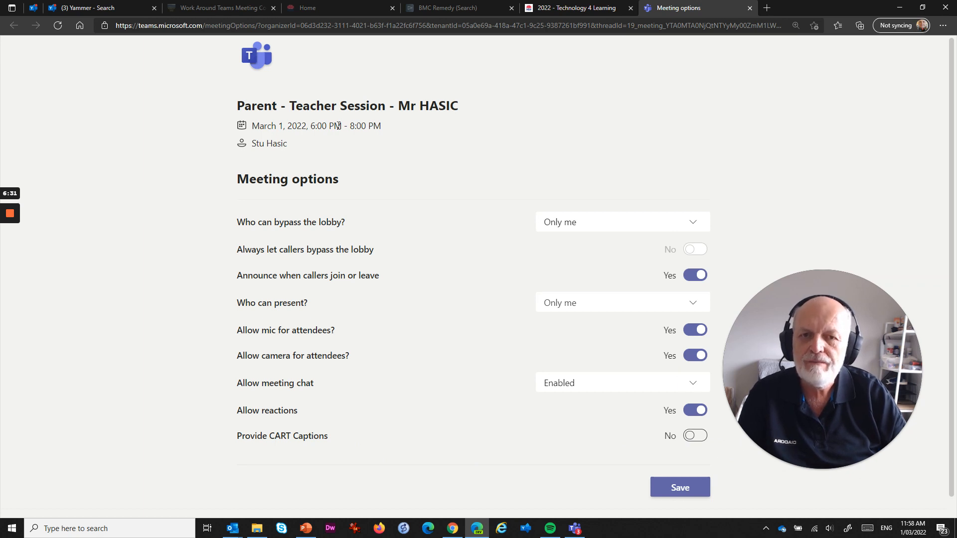
pyautogui.click(679, 487)
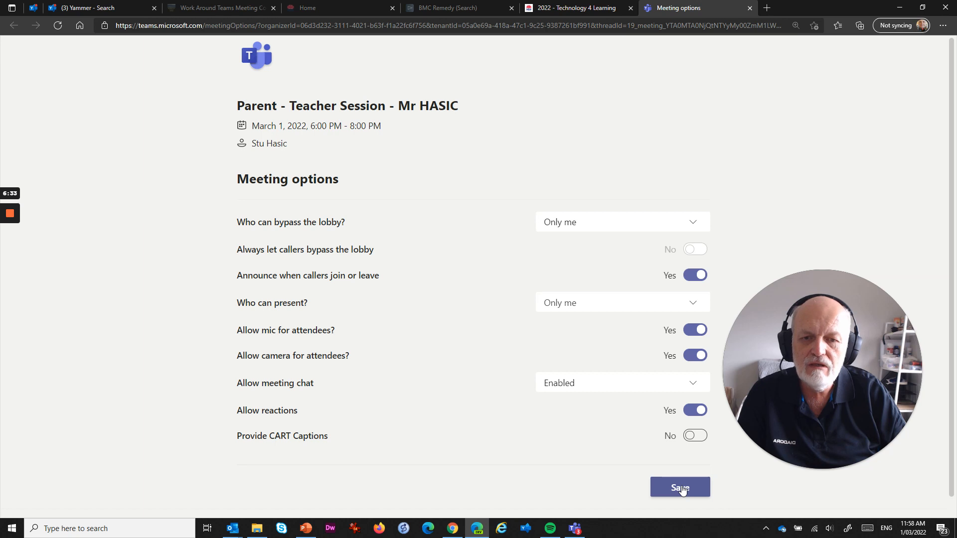
pyautogui.click(679, 488)
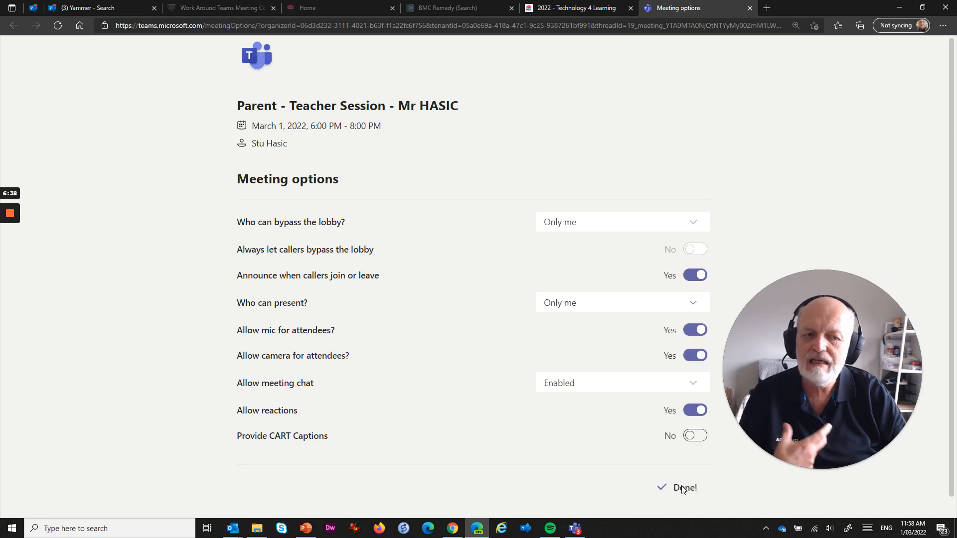
pyautogui.moveTo(756, 96)
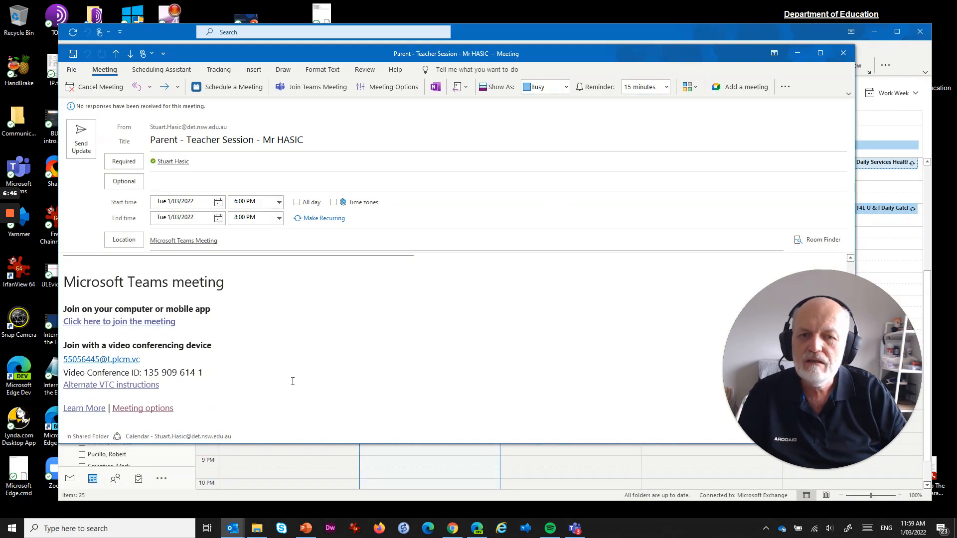
pyautogui.moveTo(252, 336)
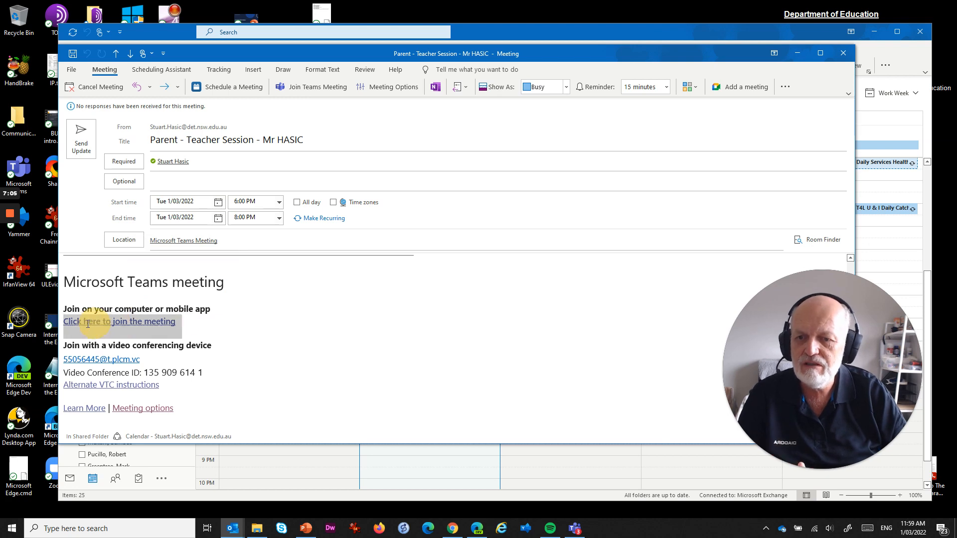
pyautogui.moveTo(391, 348)
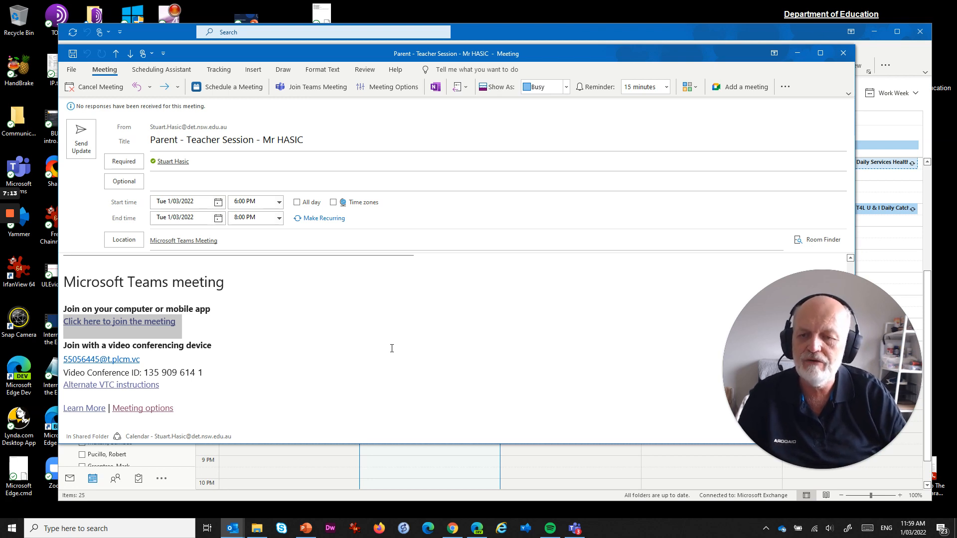
pyautogui.moveTo(119, 322)
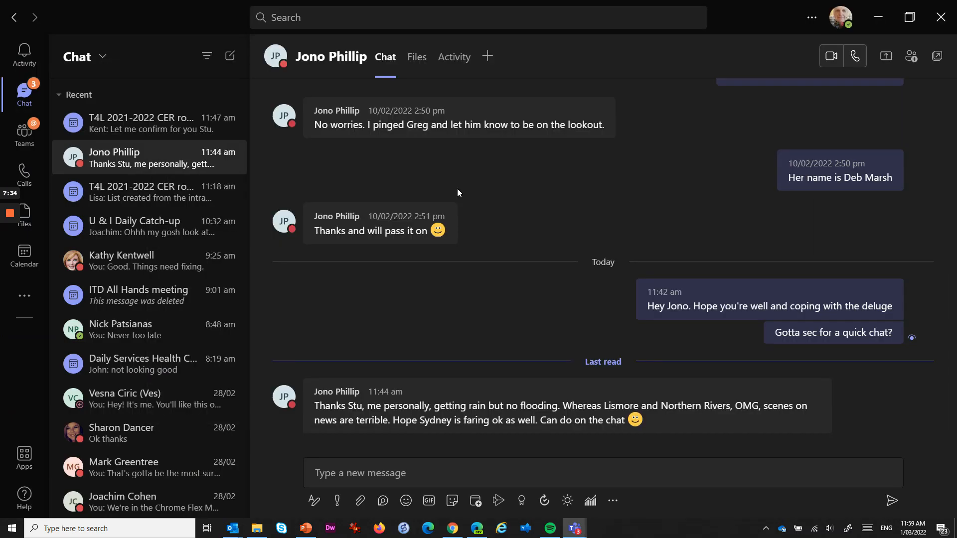
pyautogui.moveTo(789, 61)
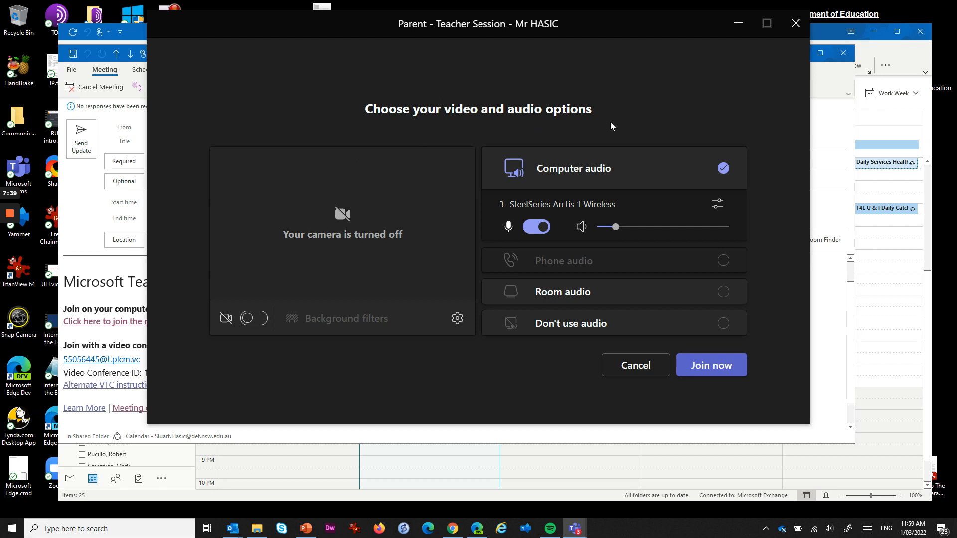
pyautogui.moveTo(505, 260)
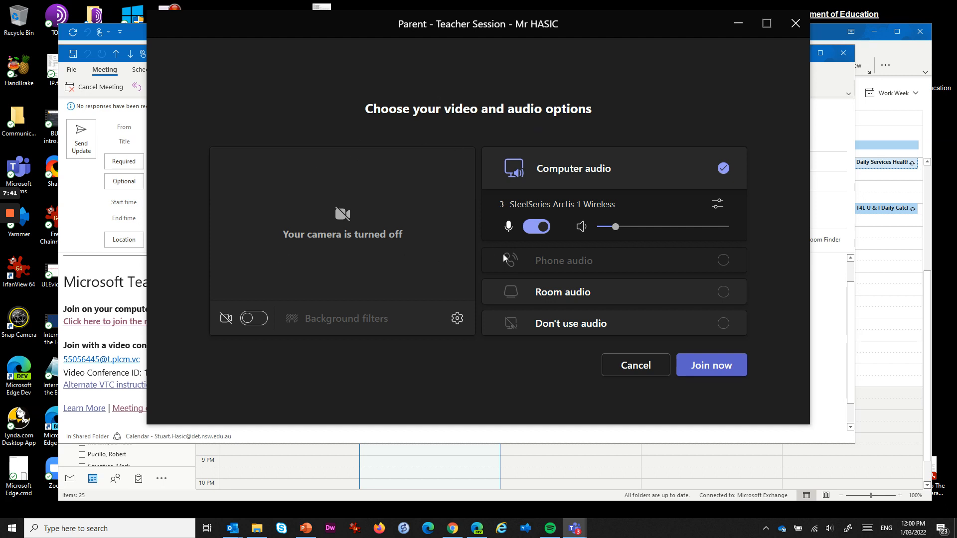
# Join the meeting now with the microphone muted and the camera on.
pyautogui.click(536, 227)
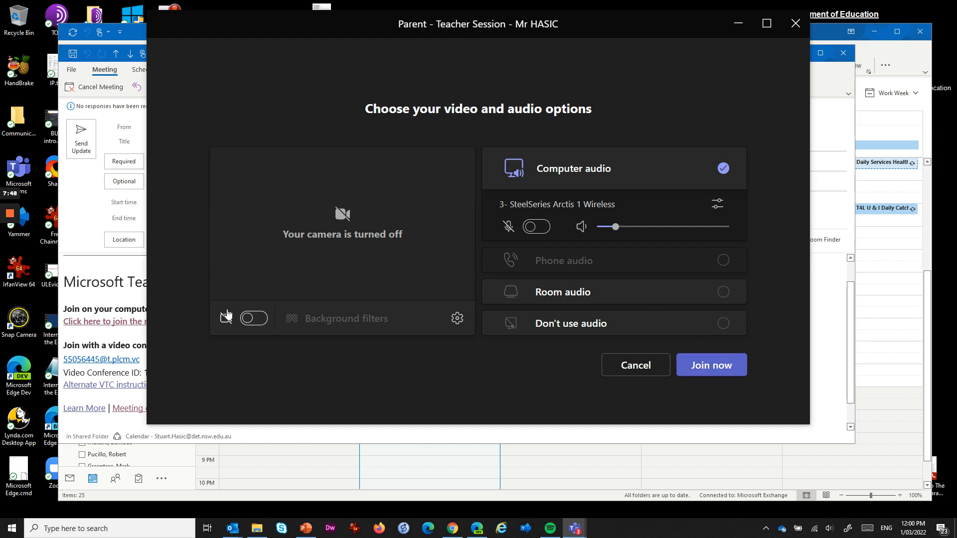
pyautogui.click(252, 318)
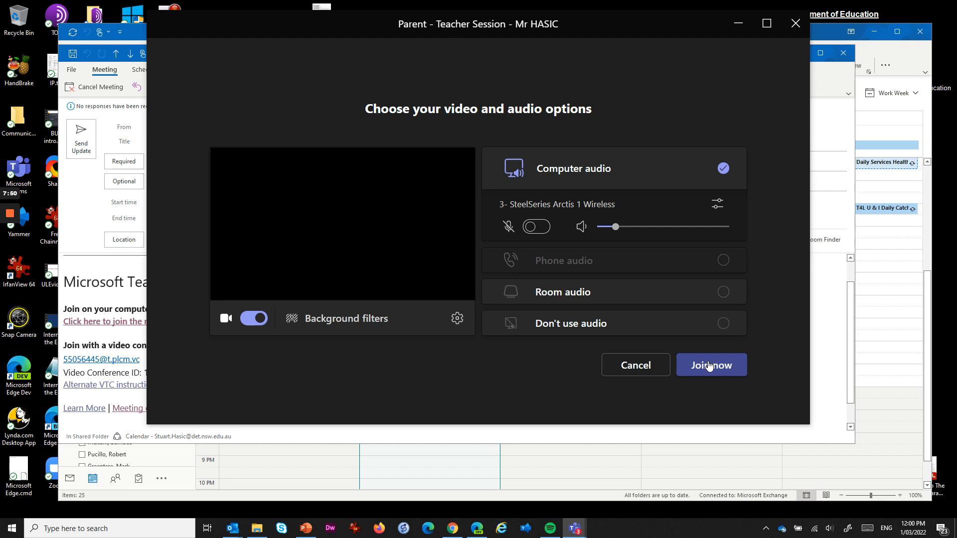
pyautogui.click(711, 365)
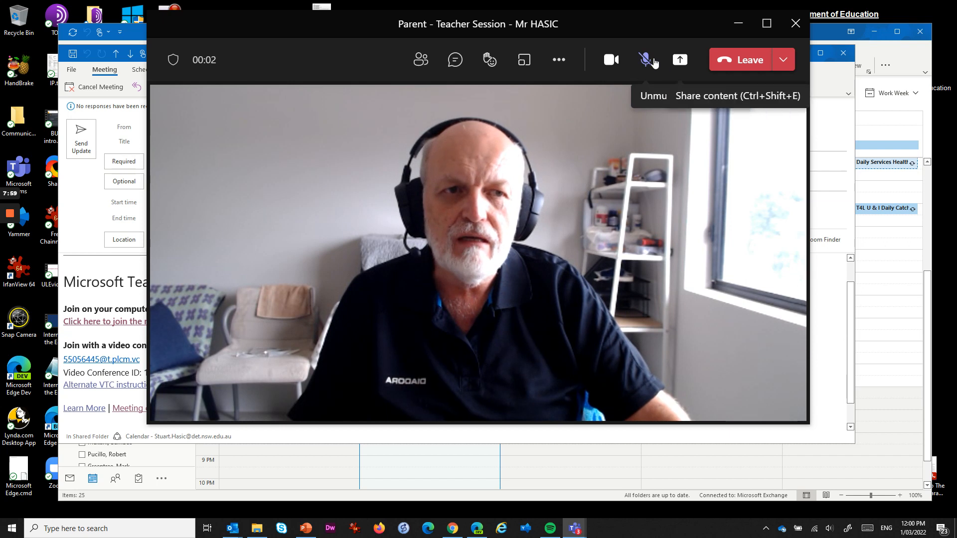
# Unmute the microphone from the meeting toolbar.
pyautogui.click(644, 60)
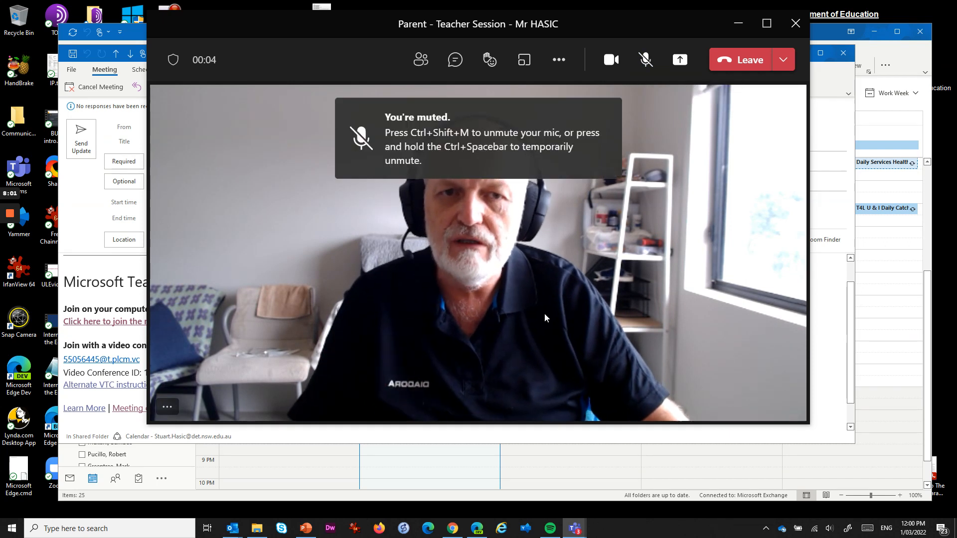
pyautogui.moveTo(701, 267)
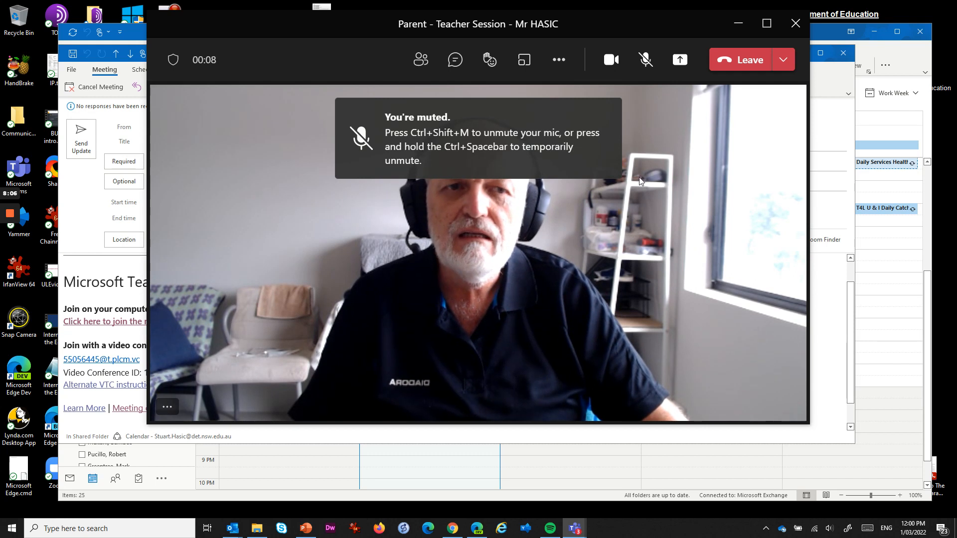
pyautogui.click(645, 60)
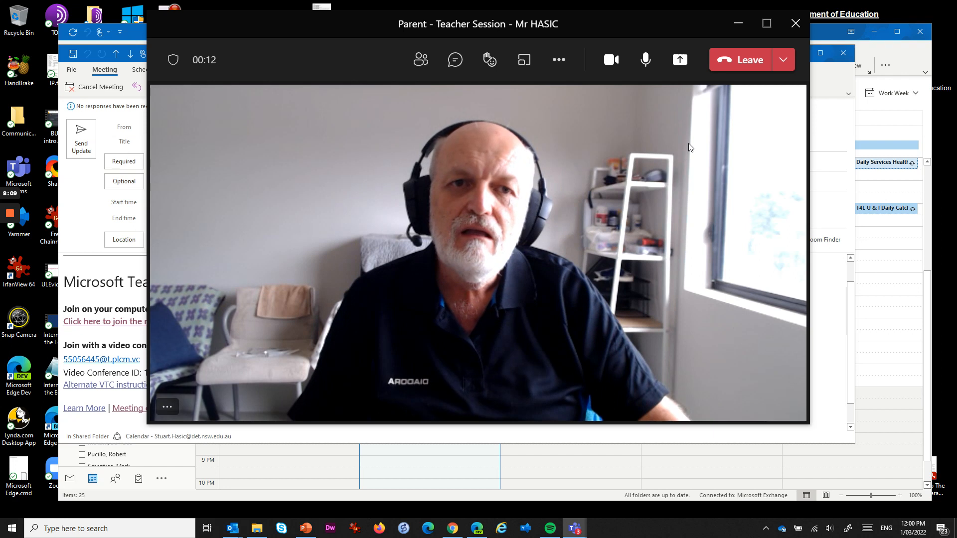
pyautogui.moveTo(641, 448)
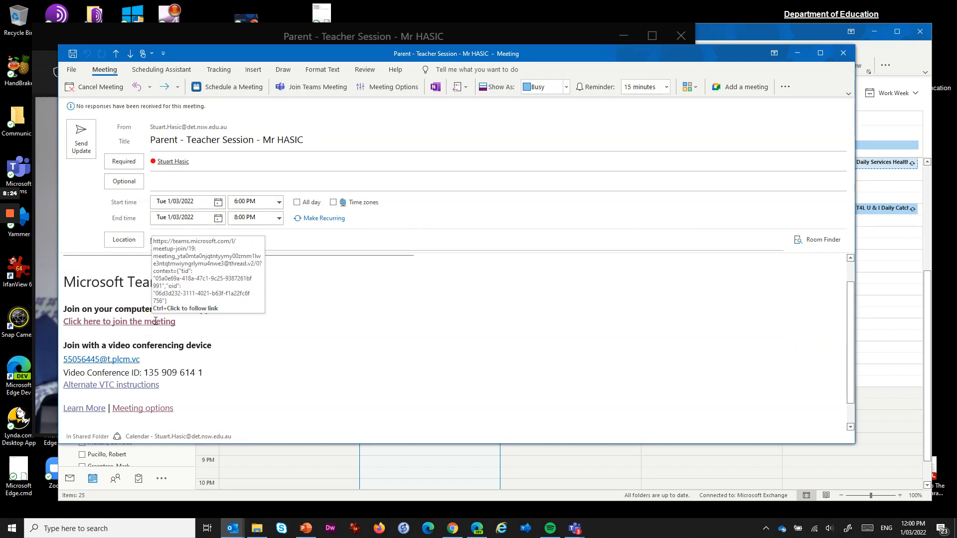
# Copy the meeting join link and bring up Edge's new-window options.
pyautogui.rightClick(118, 321)
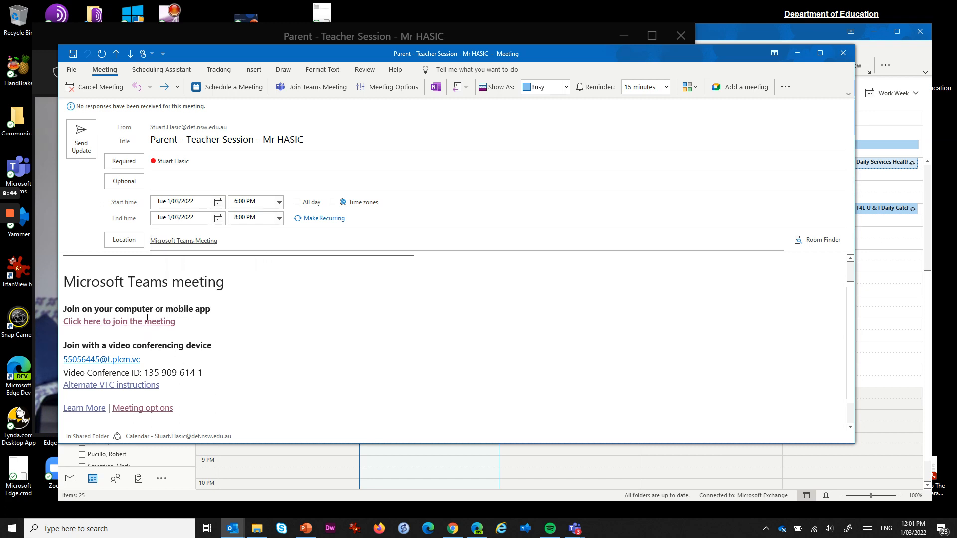
pyautogui.moveTo(268, 292)
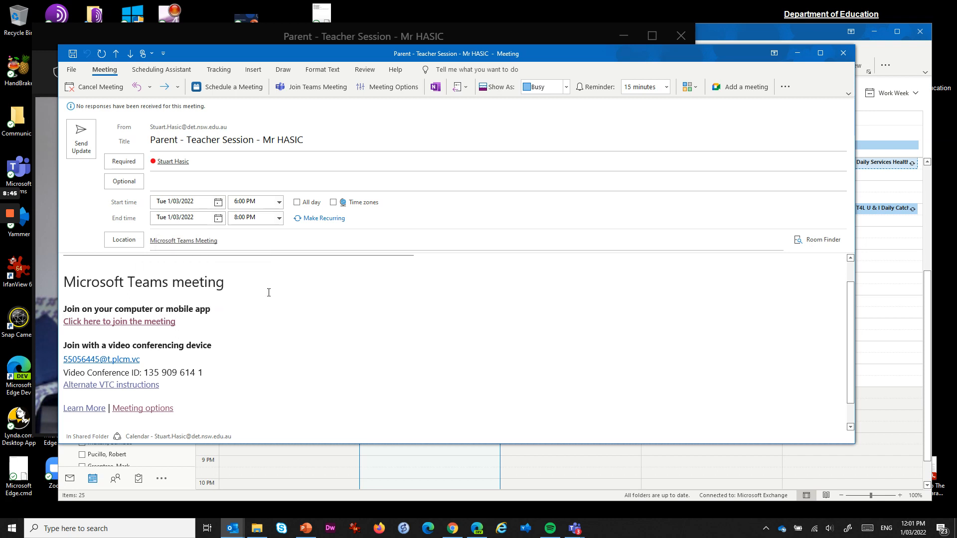
pyautogui.rightClick(477, 528)
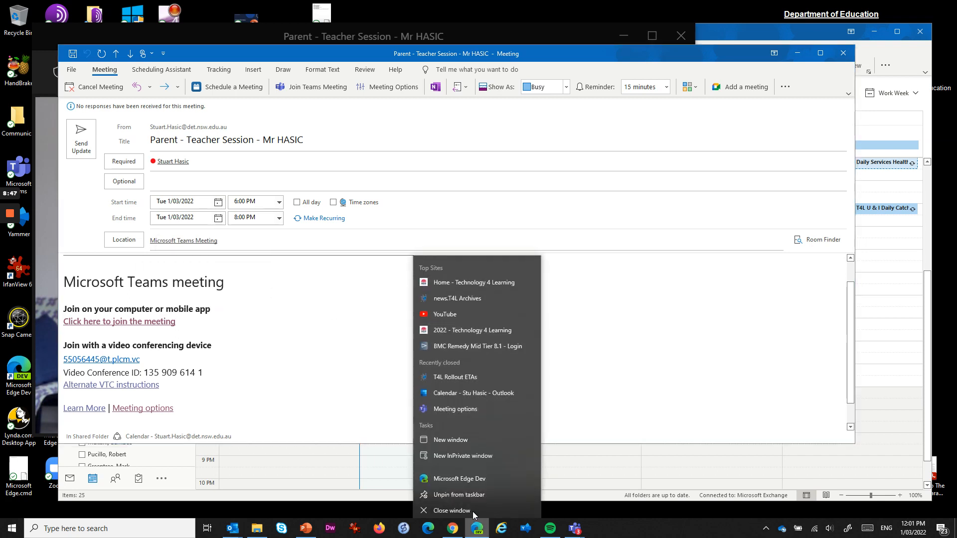
pyautogui.moveTo(459, 475)
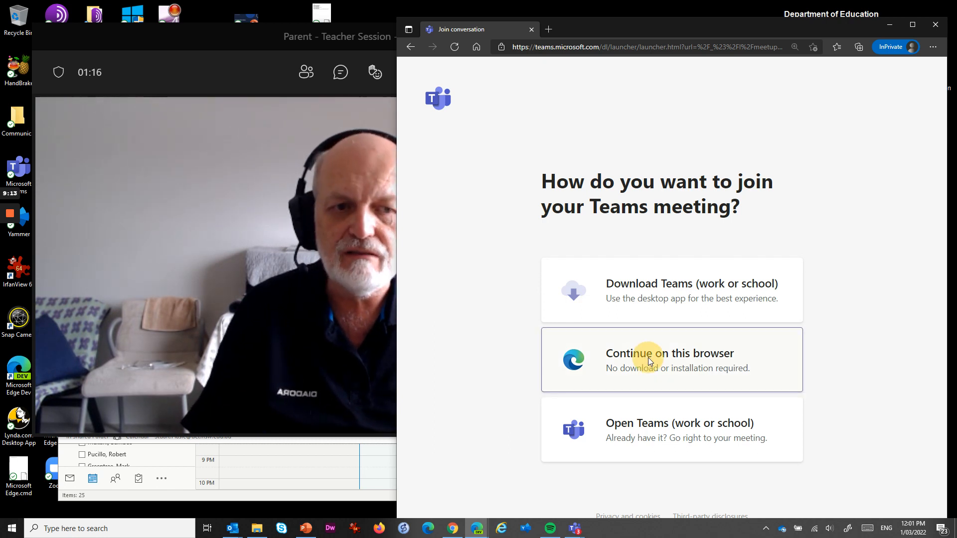
# Choose to continue the meeting on this browser in the InPrivate window.
pyautogui.click(671, 359)
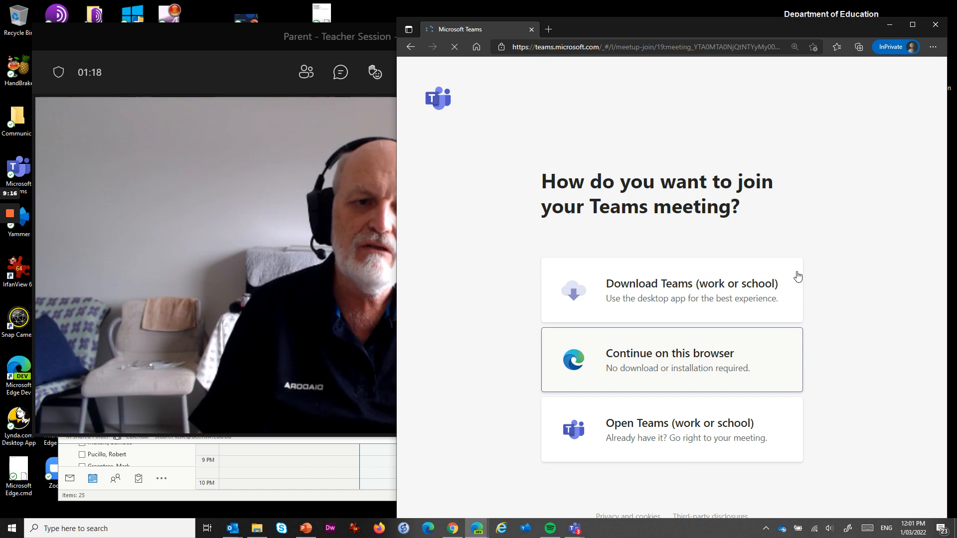
pyautogui.moveTo(812, 288)
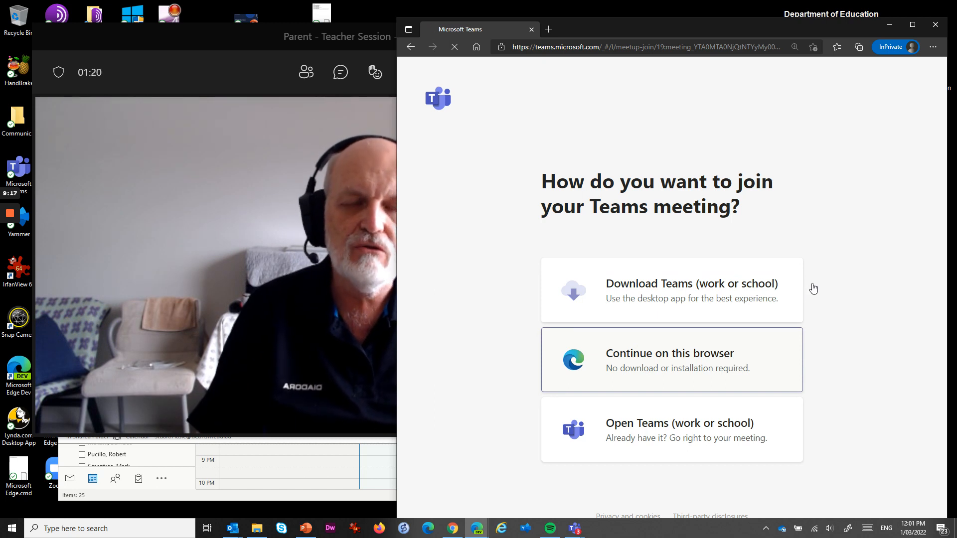
pyautogui.click(670, 360)
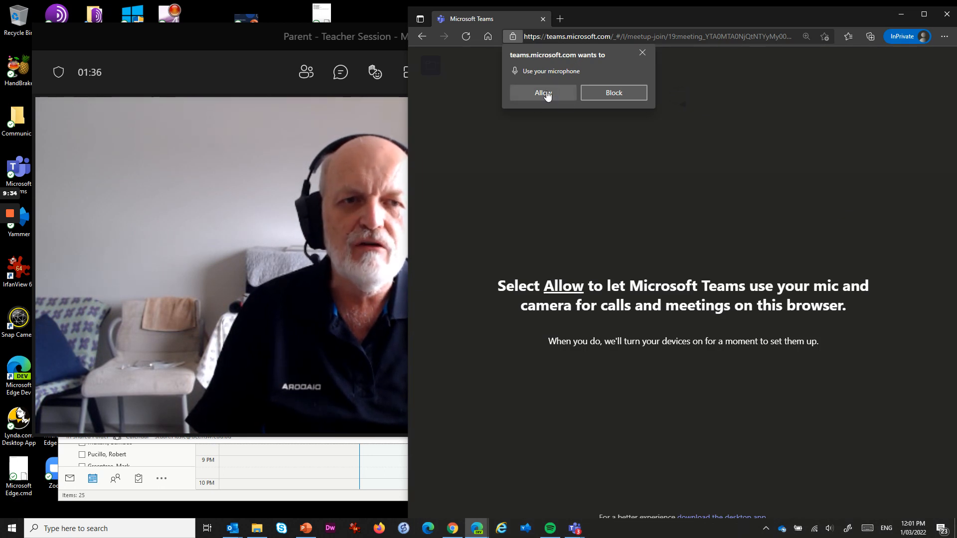
# Allow microphone access, then continue into the meeting without audio or video.
pyautogui.click(542, 93)
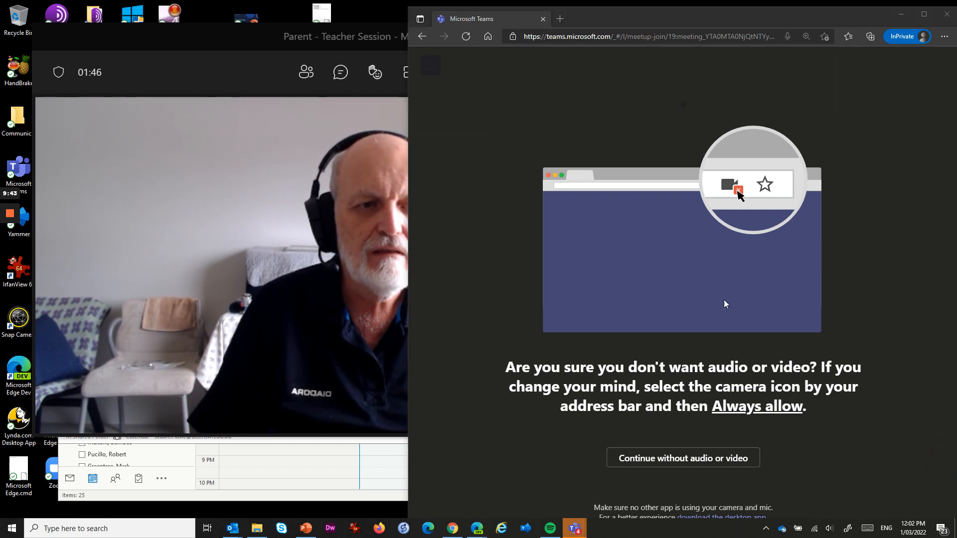
pyautogui.moveTo(730, 340)
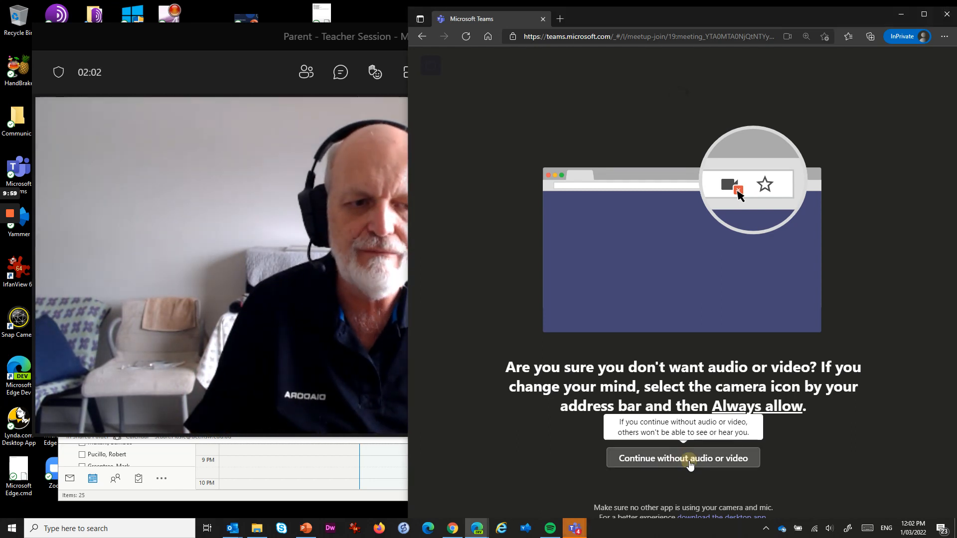
pyautogui.click(681, 458)
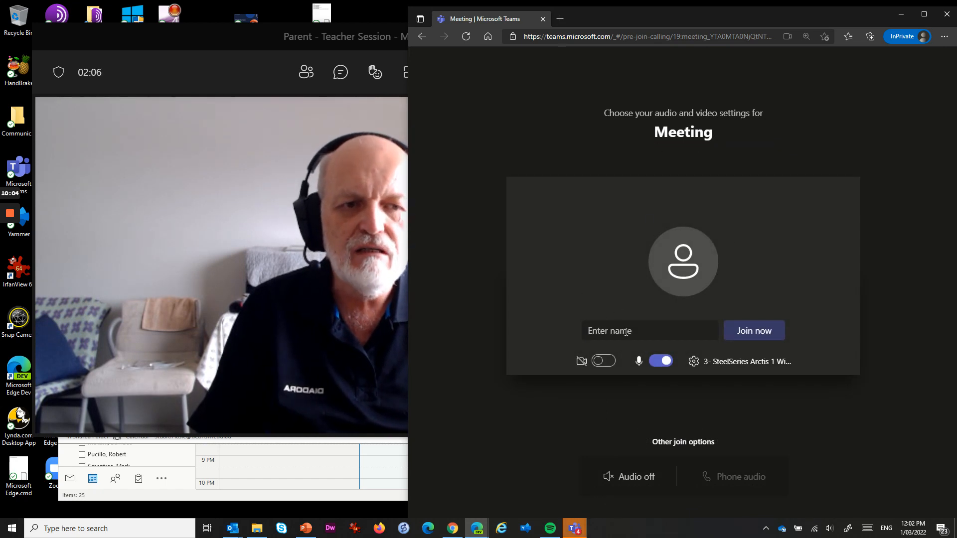
# Enter the guest name 'Mr Roberts', switch the microphone off and ask to join the meeting.
pyautogui.click(649, 330)
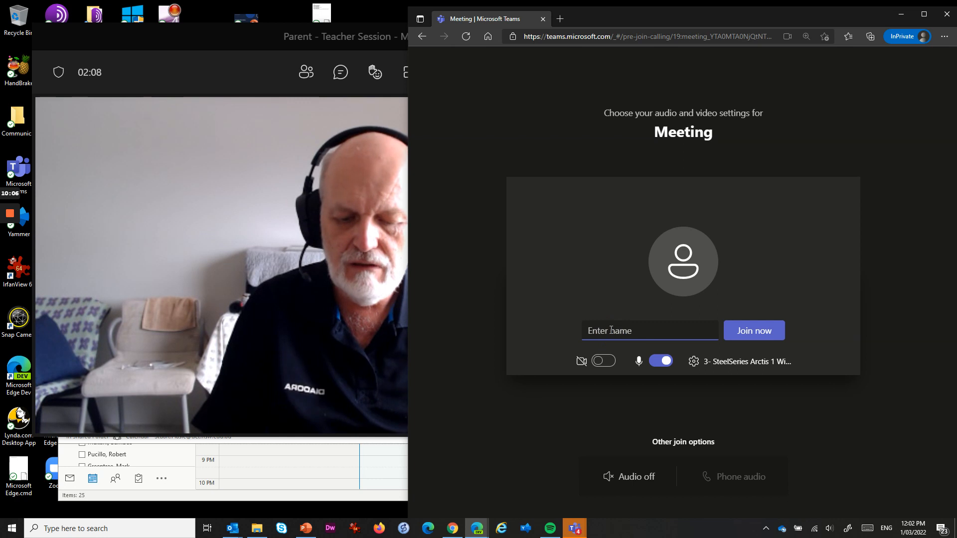
pyautogui.write('Mr Roberts')
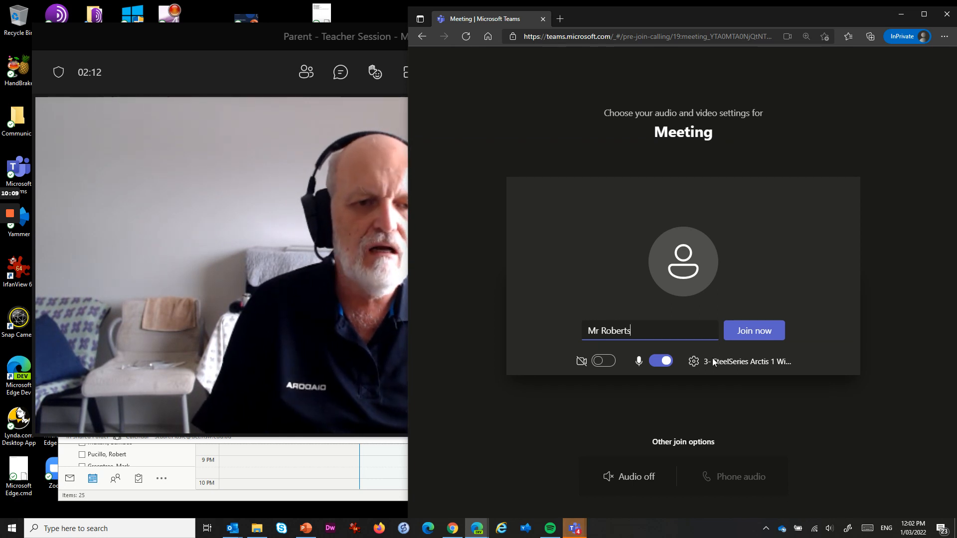
pyautogui.click(660, 361)
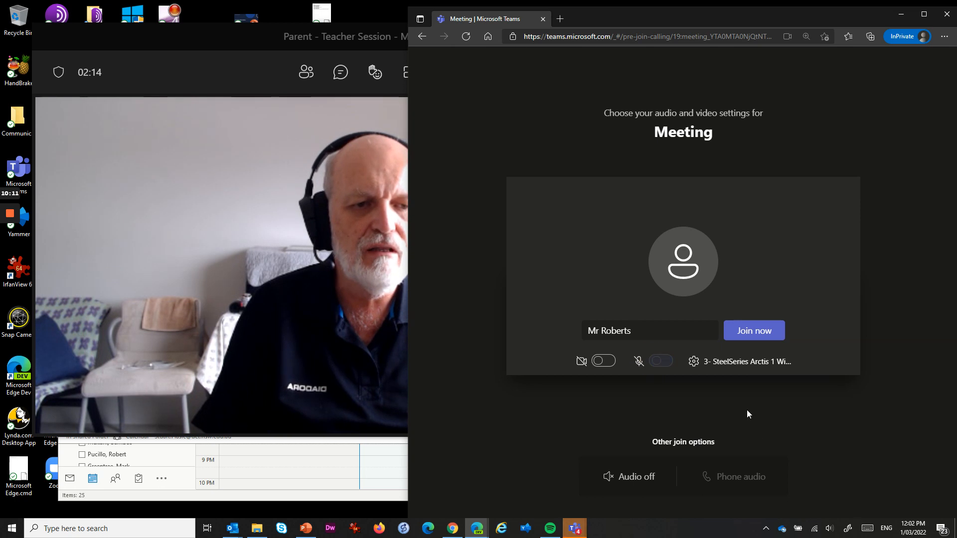
pyautogui.moveTo(763, 334)
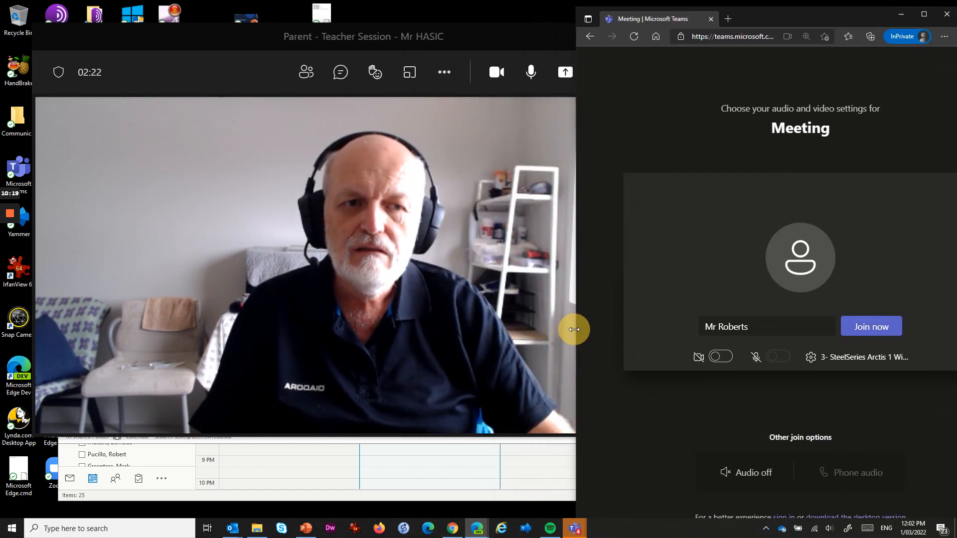
pyautogui.click(870, 326)
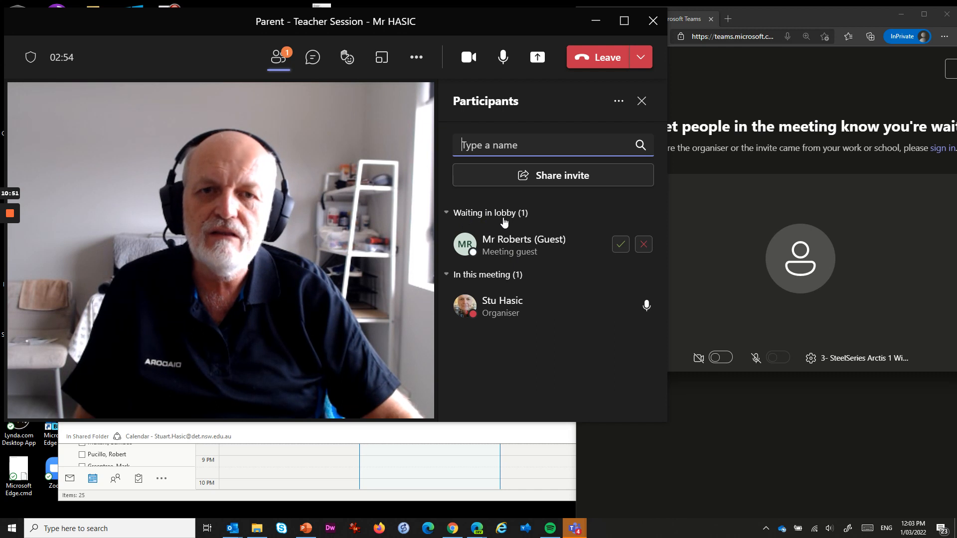
pyautogui.moveTo(590, 287)
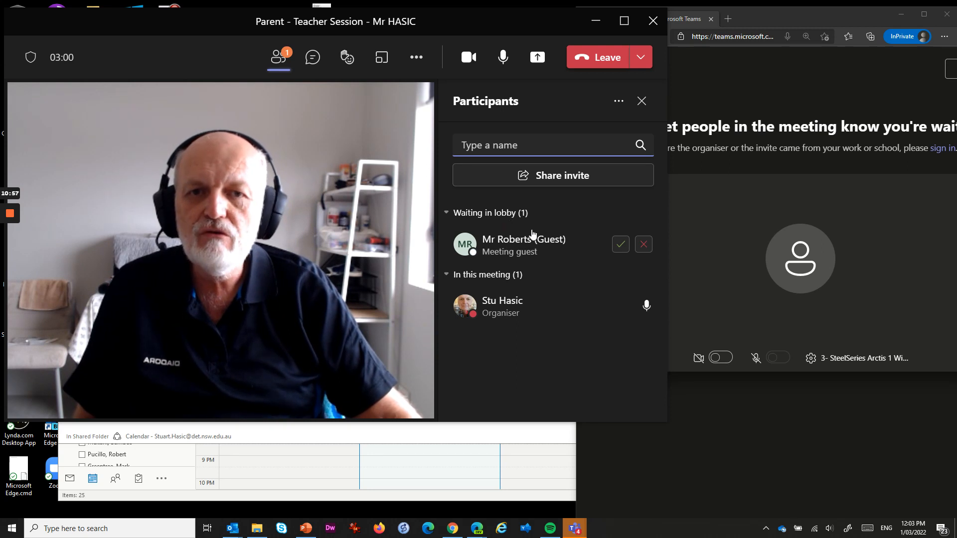
pyautogui.moveTo(279, 57)
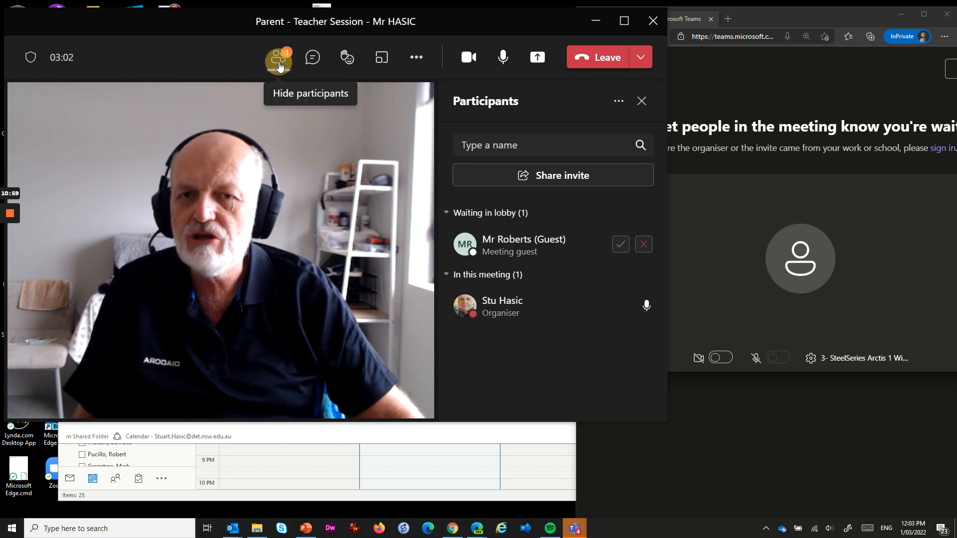
# Admit Mr Roberts (Guest) from Waiting in lobby via the Participants pane.
pyautogui.click(279, 57)
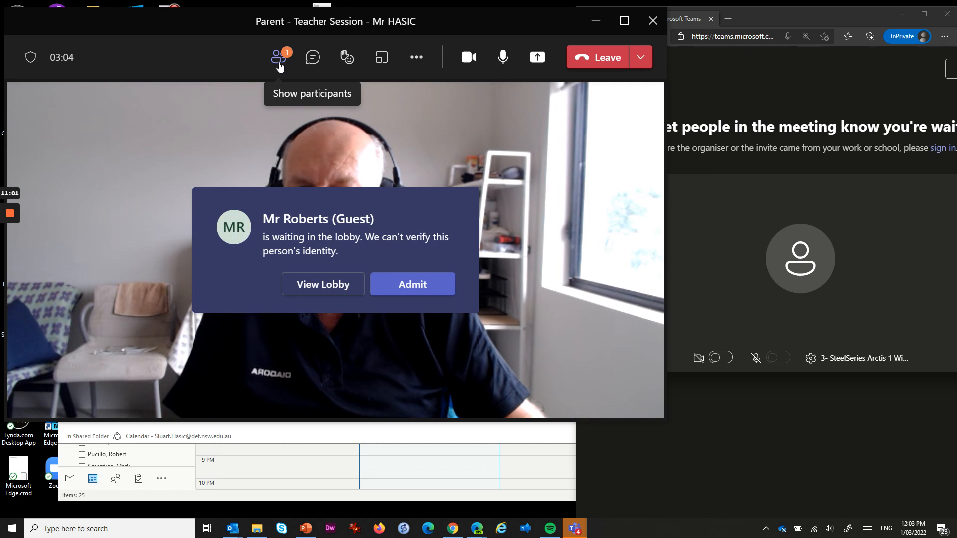
pyautogui.click(278, 57)
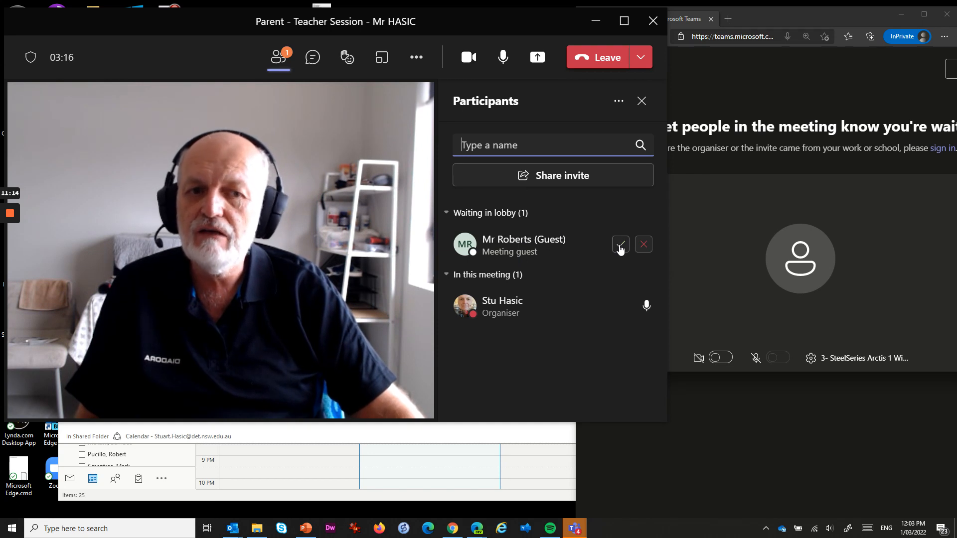
pyautogui.click(620, 244)
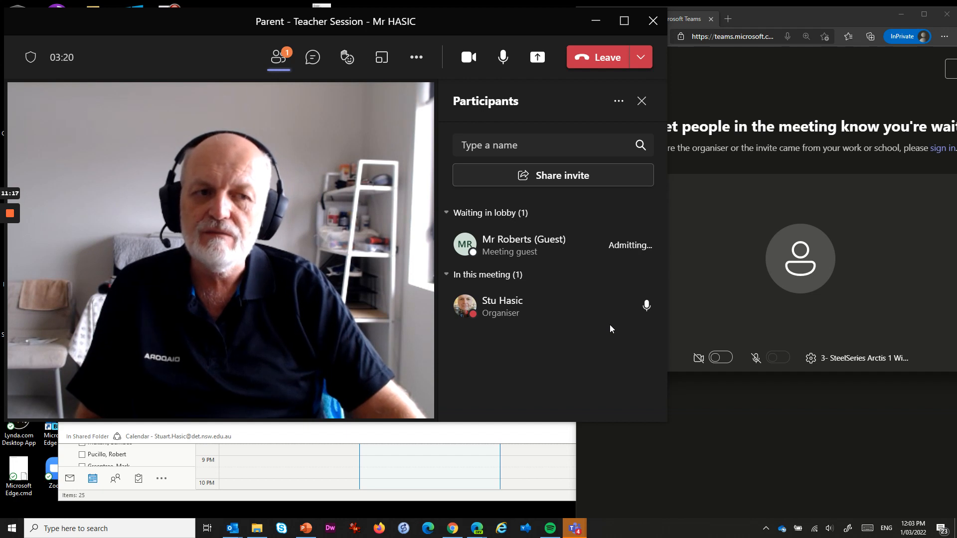
pyautogui.click(628, 245)
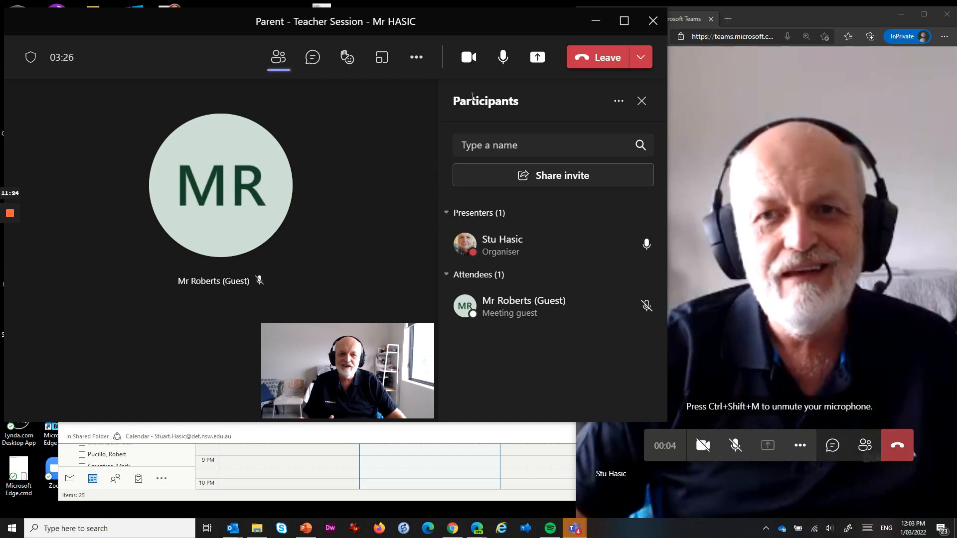
pyautogui.moveTo(503, 57)
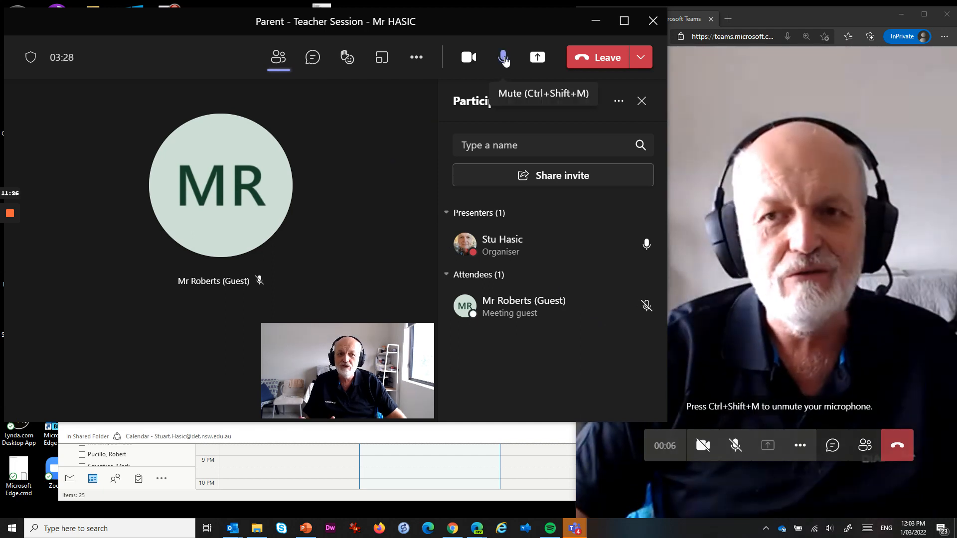
# Mute the organiser's own microphone on the meeting toolbar.
pyautogui.click(502, 57)
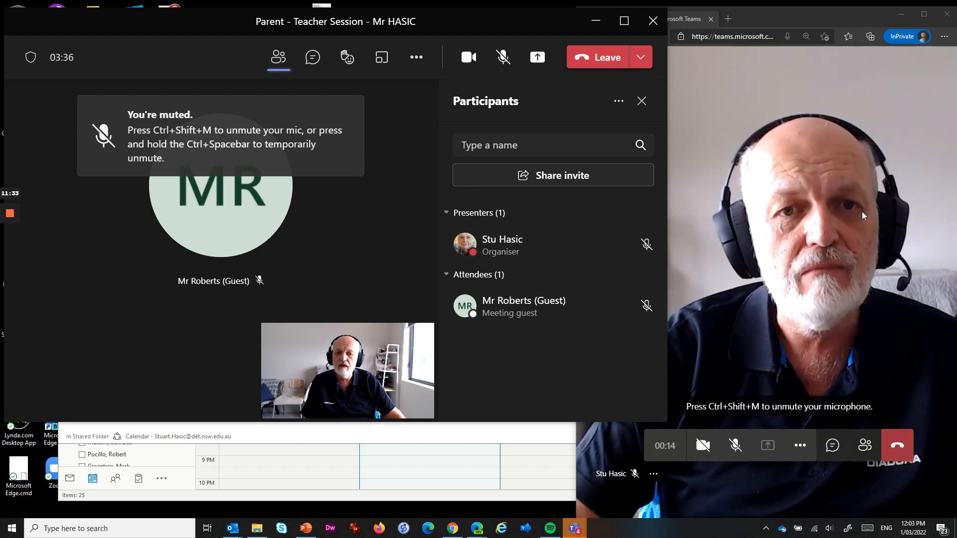
pyautogui.moveTo(229, 226)
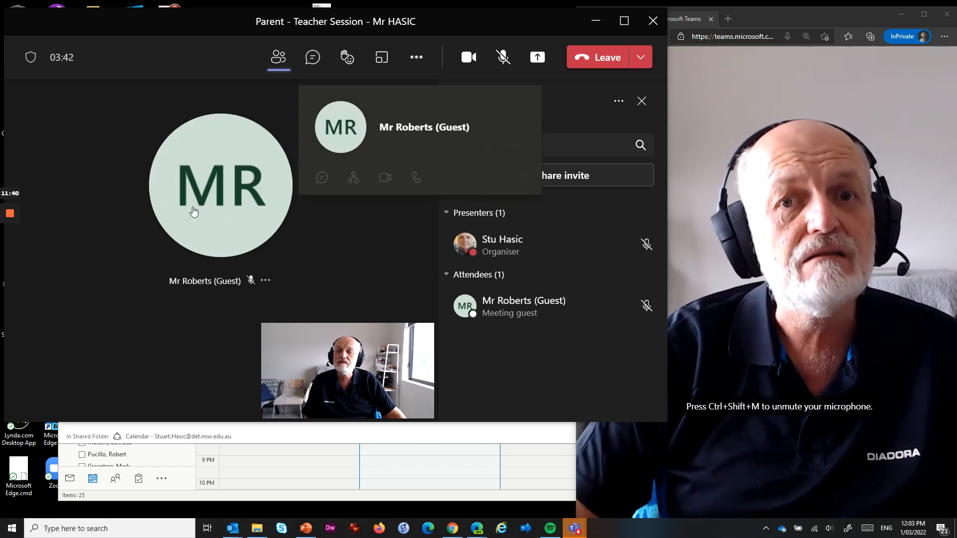
pyautogui.moveTo(359, 265)
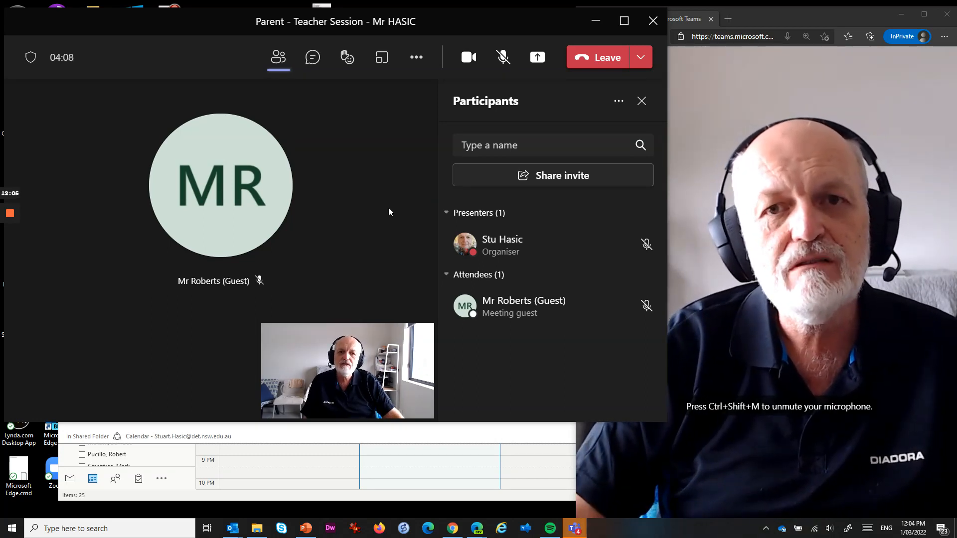
pyautogui.moveTo(258, 304)
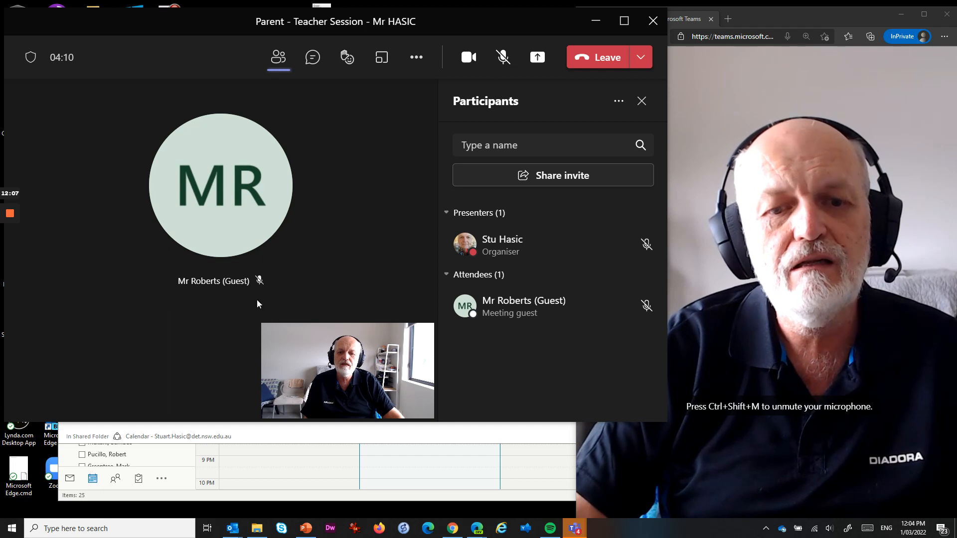